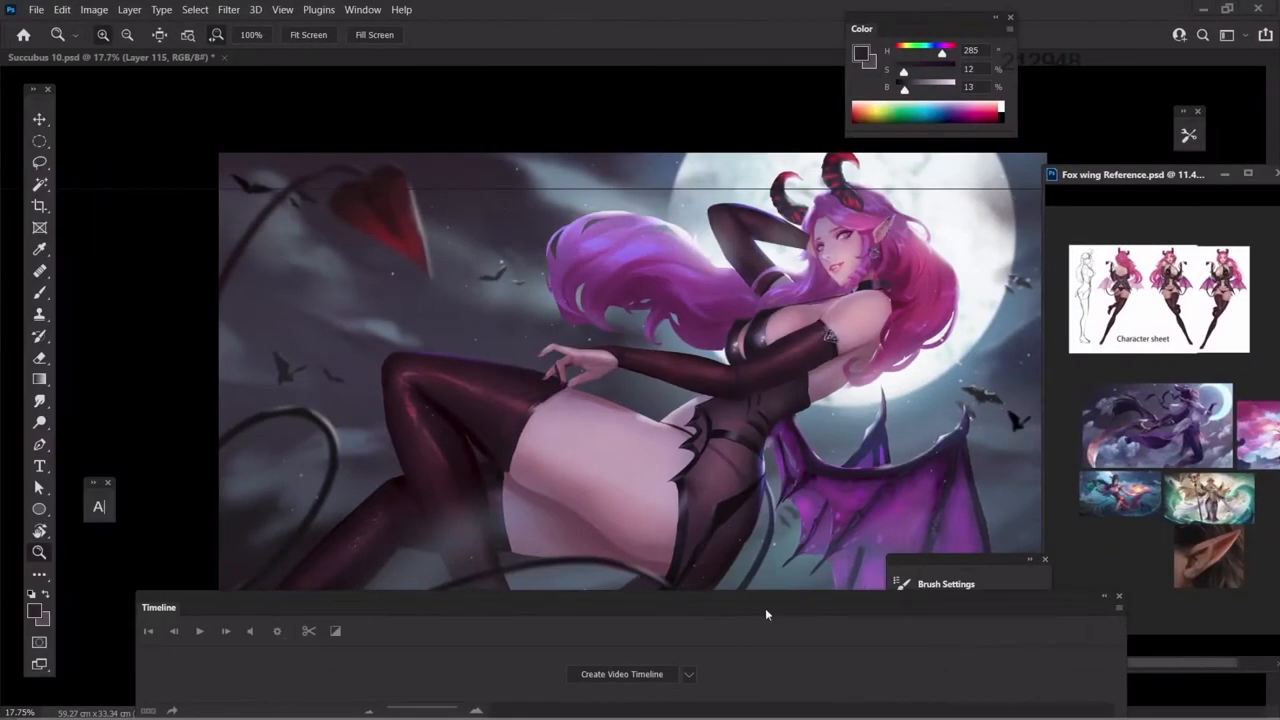
pyautogui.moveTo(404, 628)
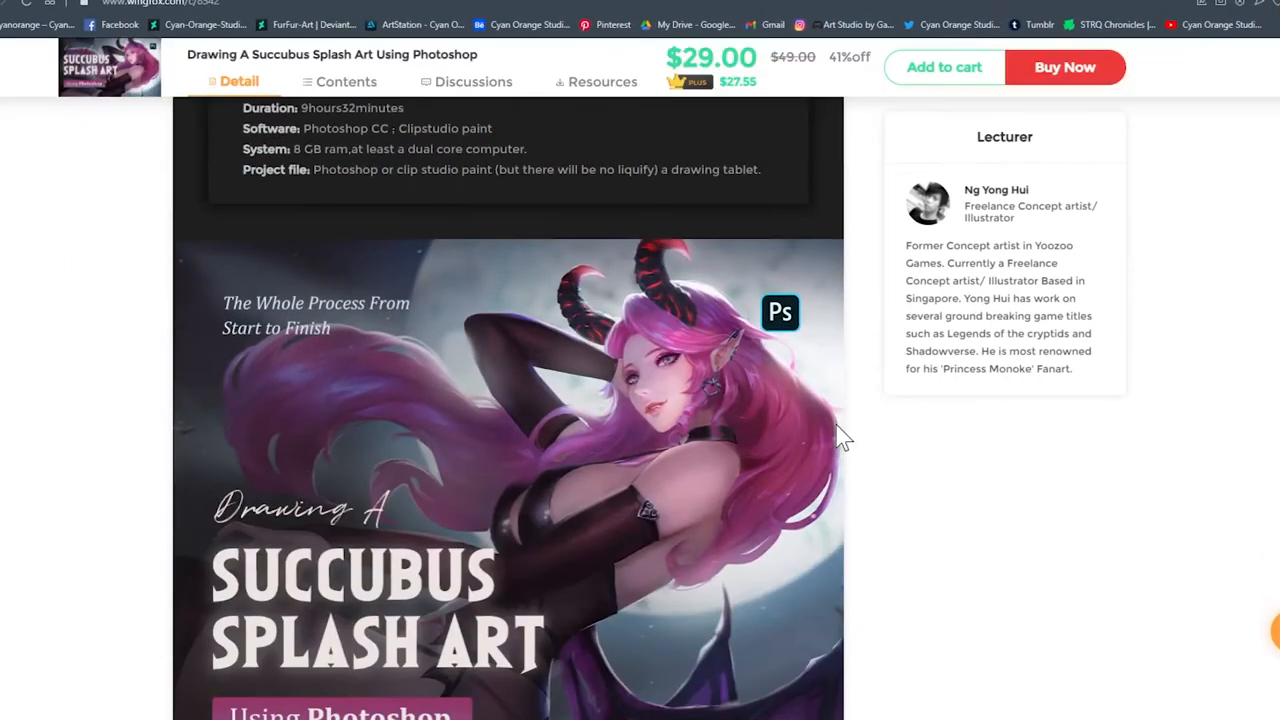
# Step: Stamp large bat silhouettes and small flying bat flocks using two different Bat Brush presets
pyautogui.scroll(-3)
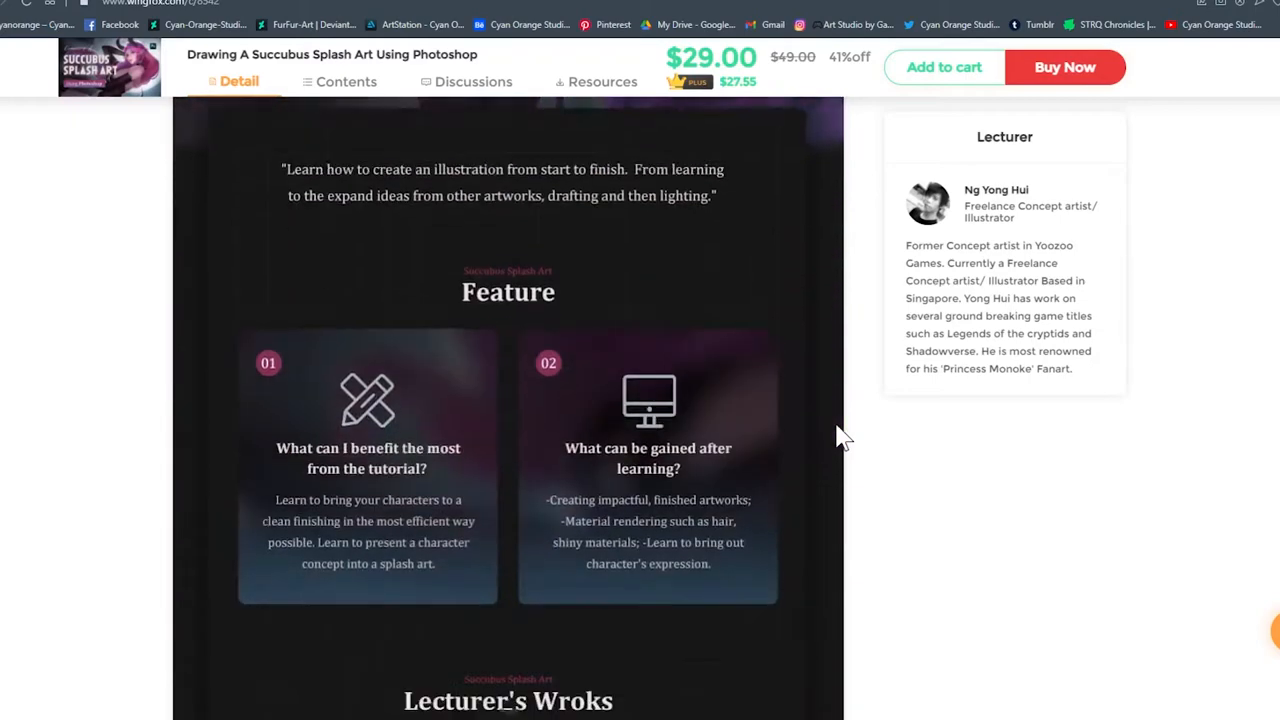
pyautogui.scroll(-3)
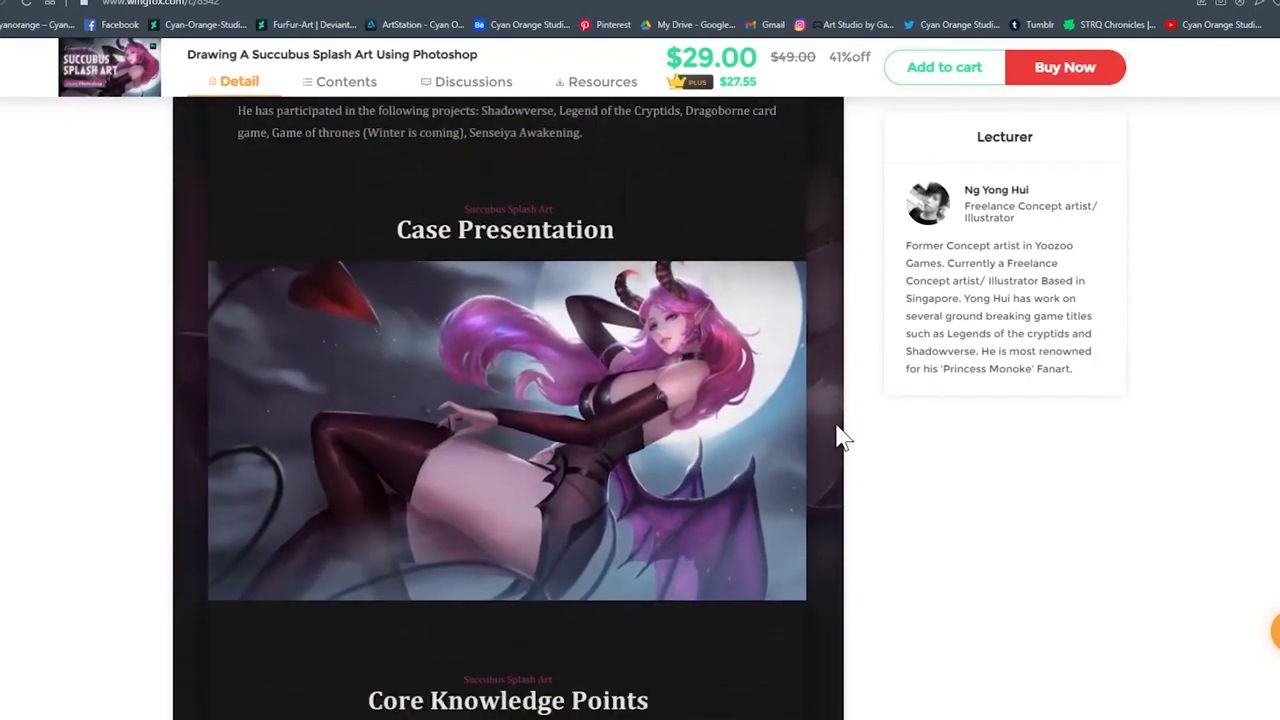
pyautogui.scroll(-3)
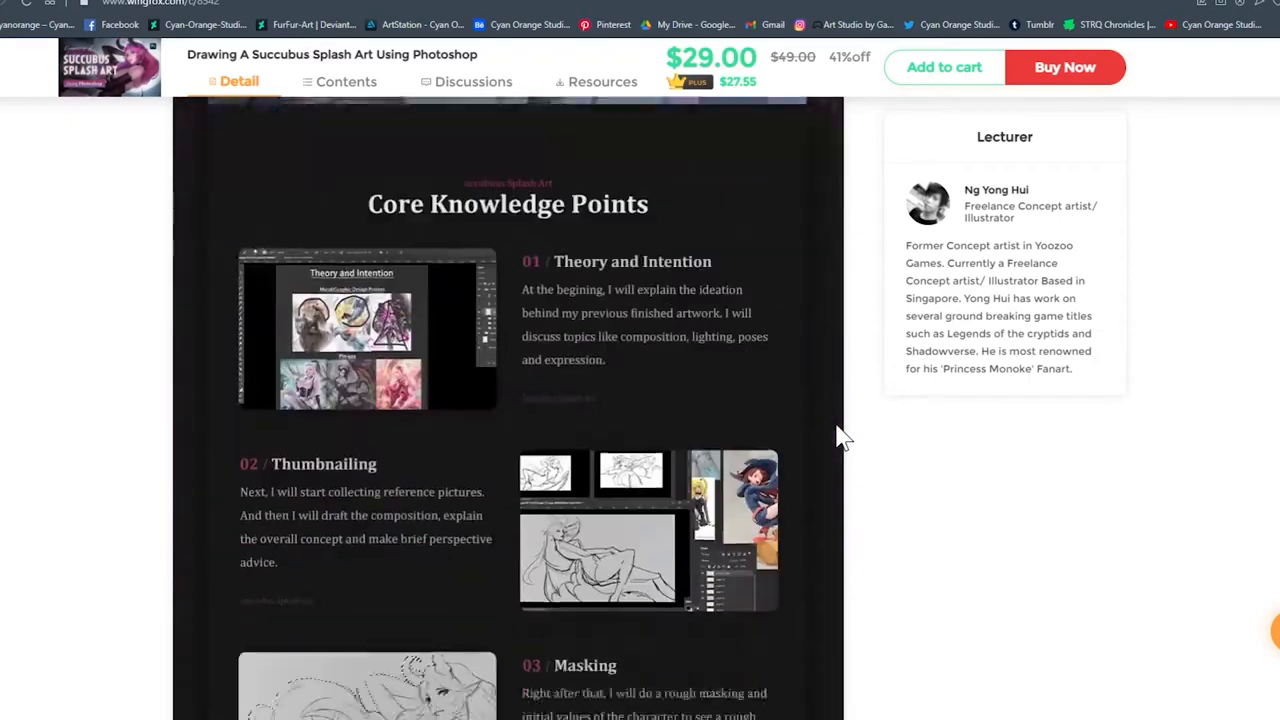
pyautogui.scroll(-3)
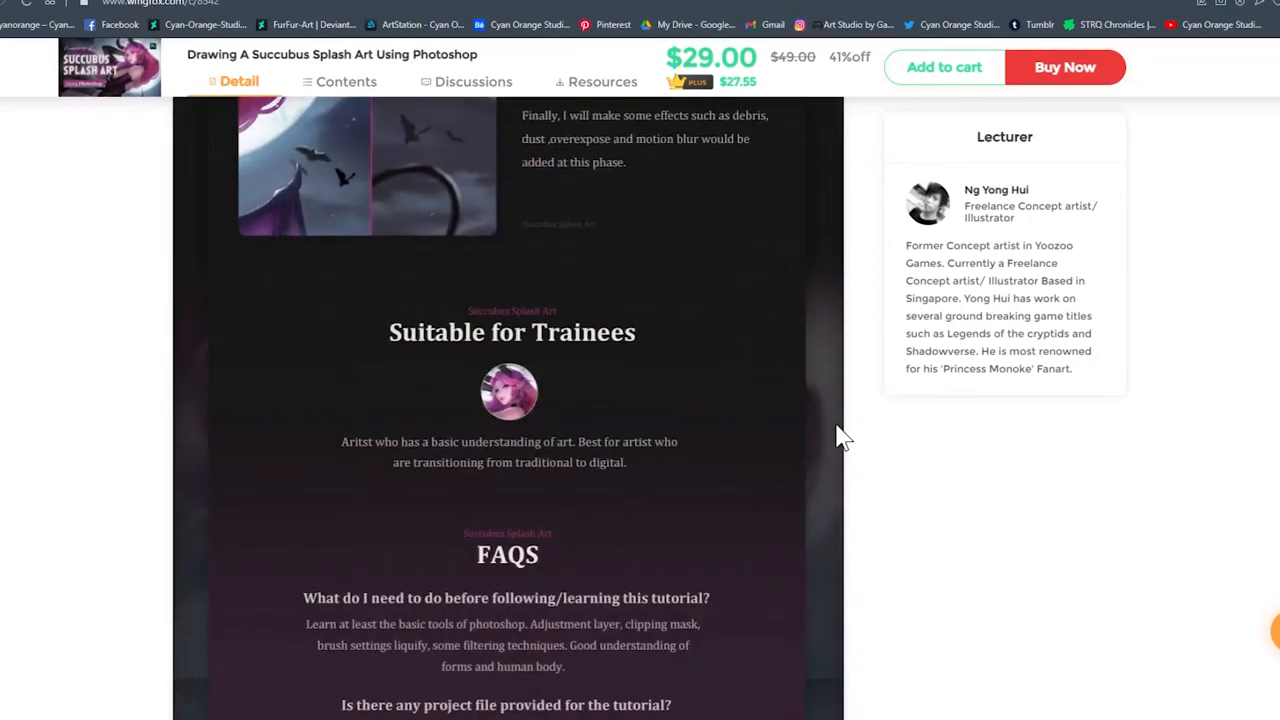
pyautogui.scroll(-3)
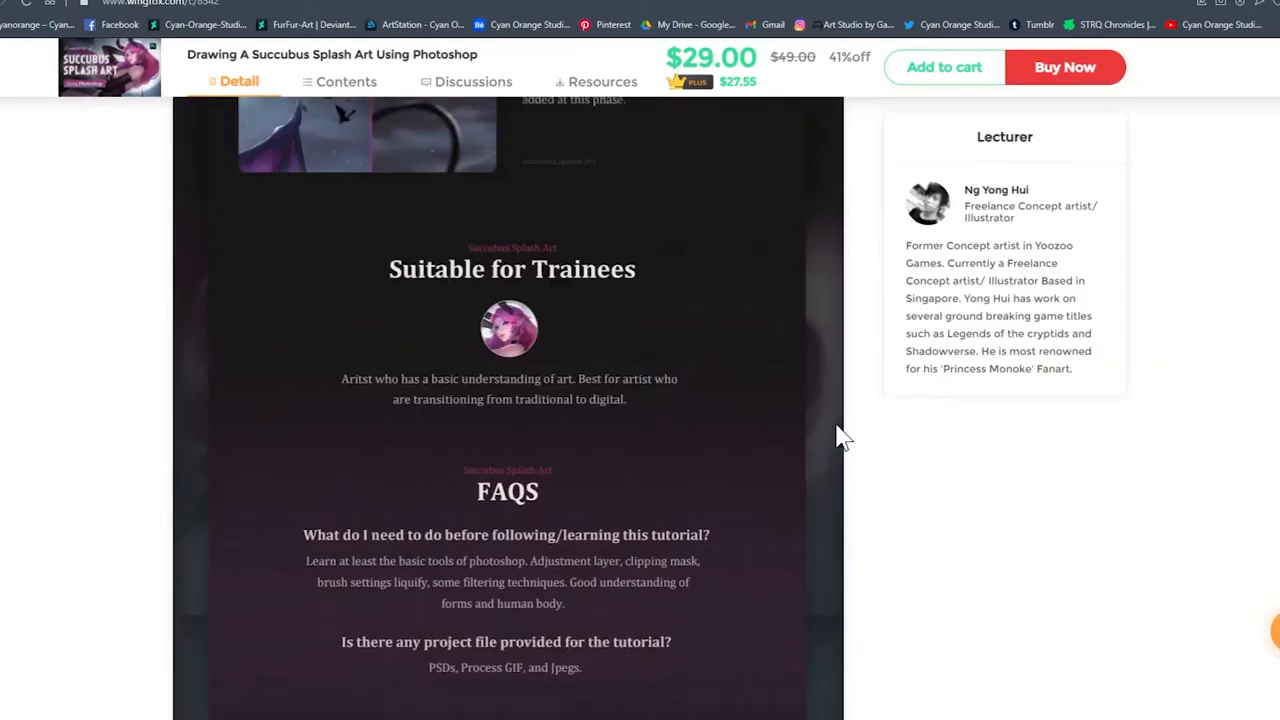
pyautogui.scroll(-3)
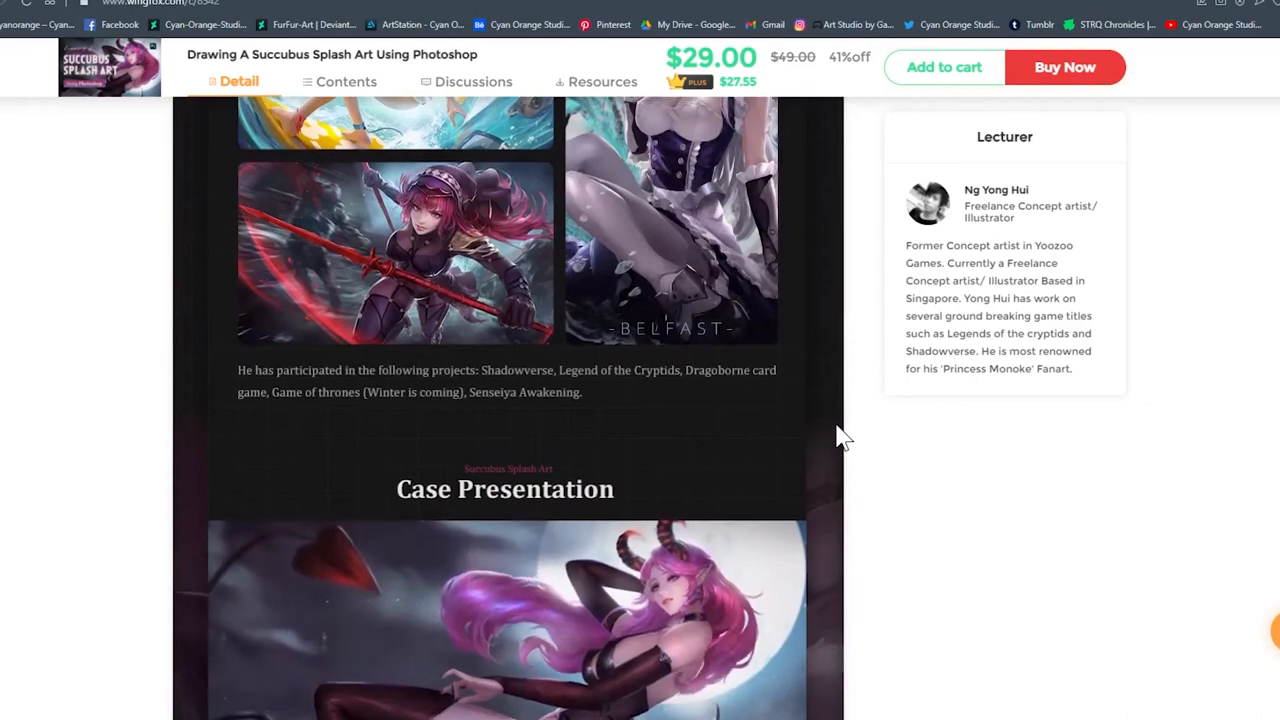
pyautogui.scroll(-3)
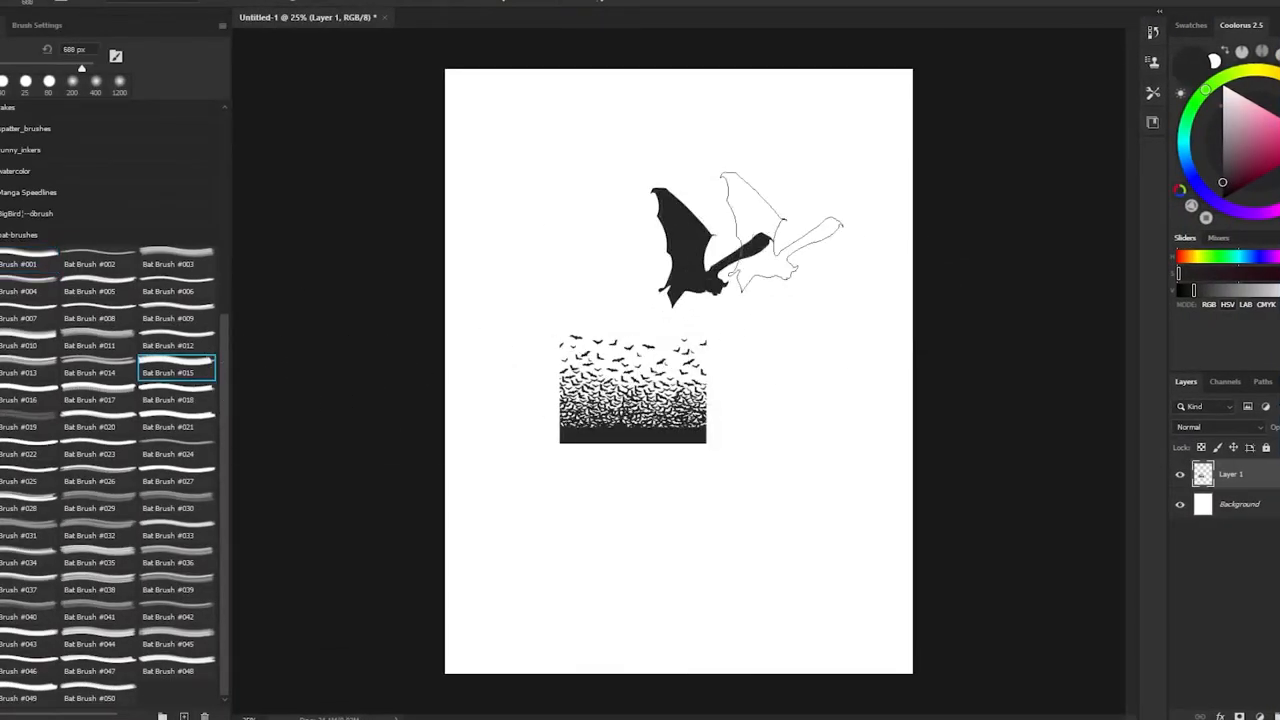
pyautogui.click(176, 456)
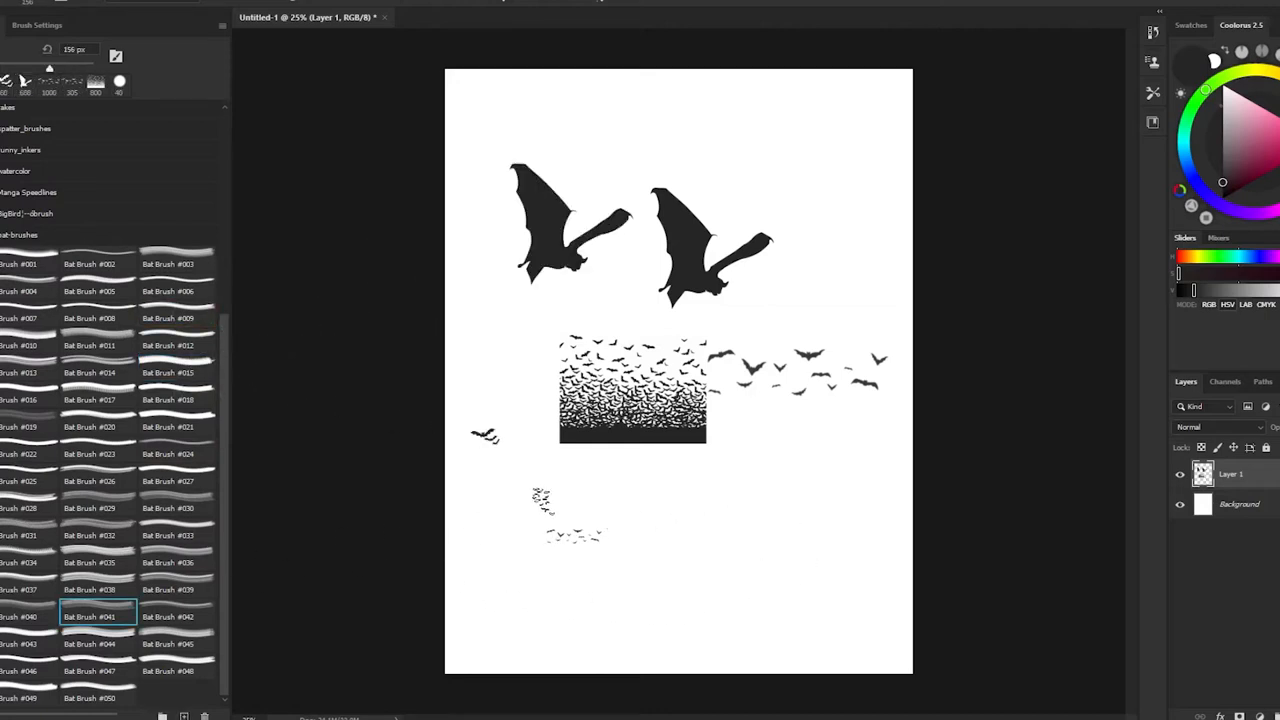
pyautogui.click(176, 672)
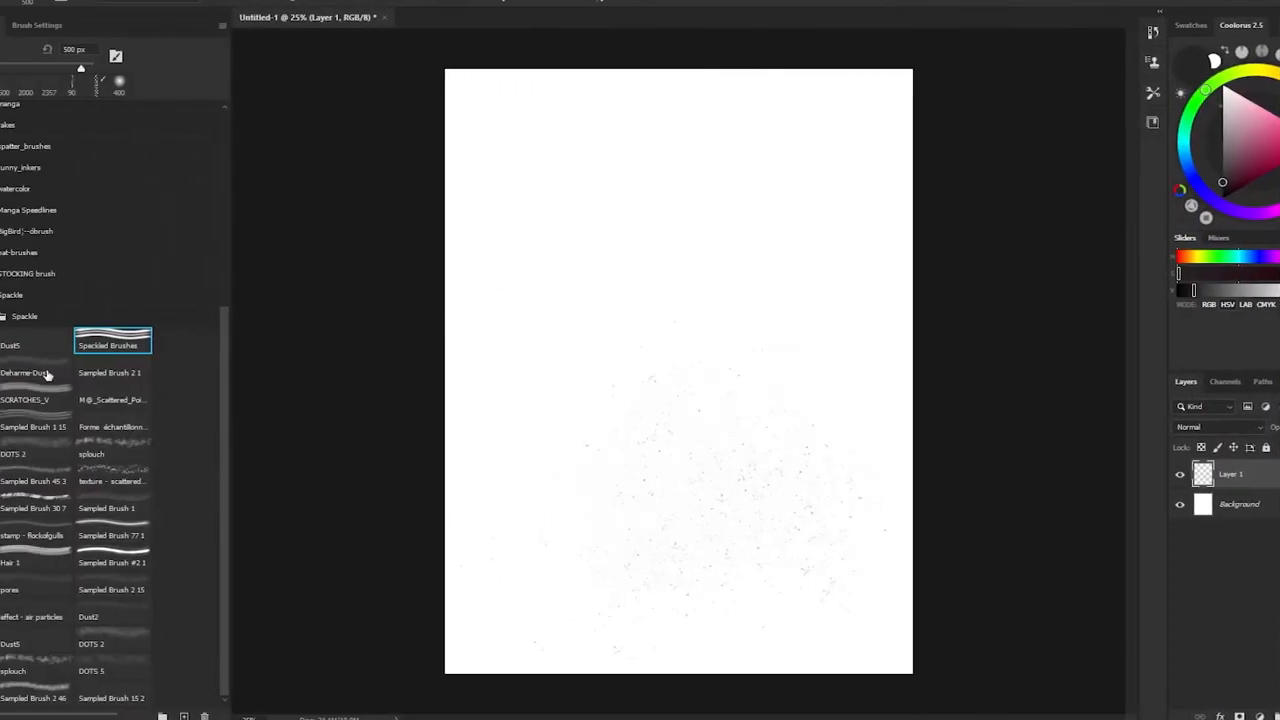
# Step: Paint test strokes with Dust, scratch and Sampled brushes from the Speckle group
pyautogui.click(36, 374)
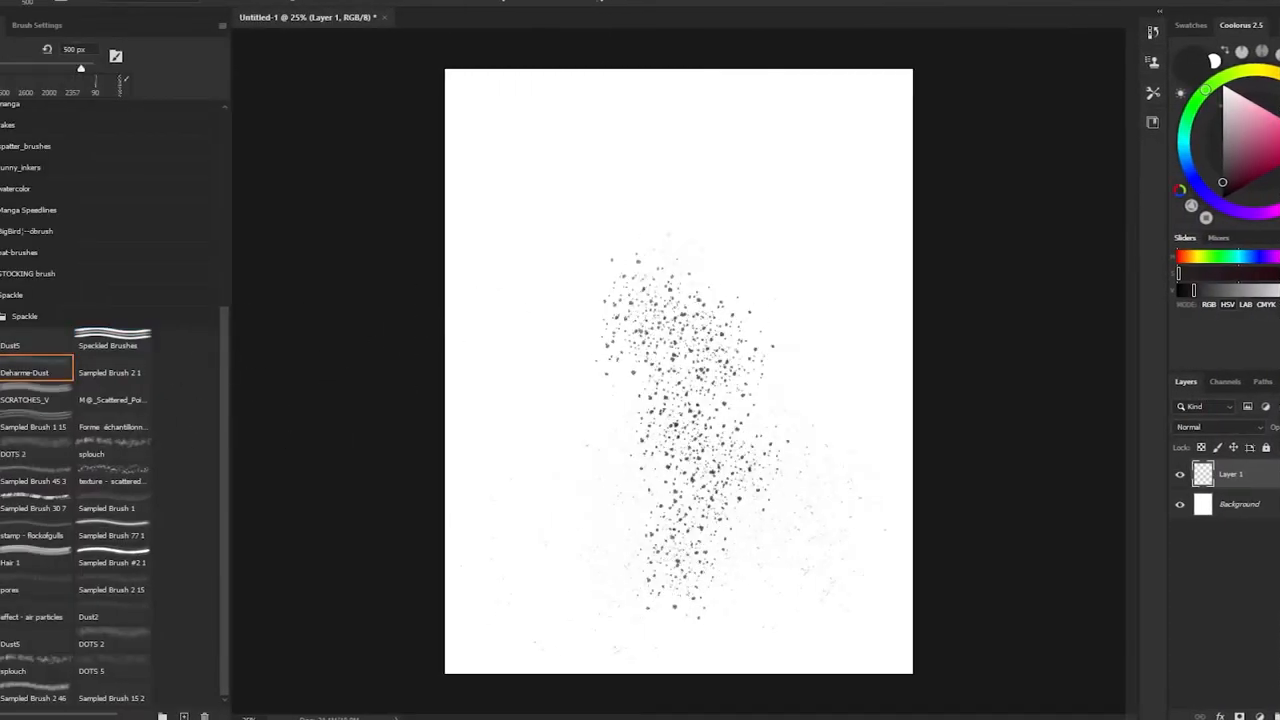
pyautogui.click(112, 372)
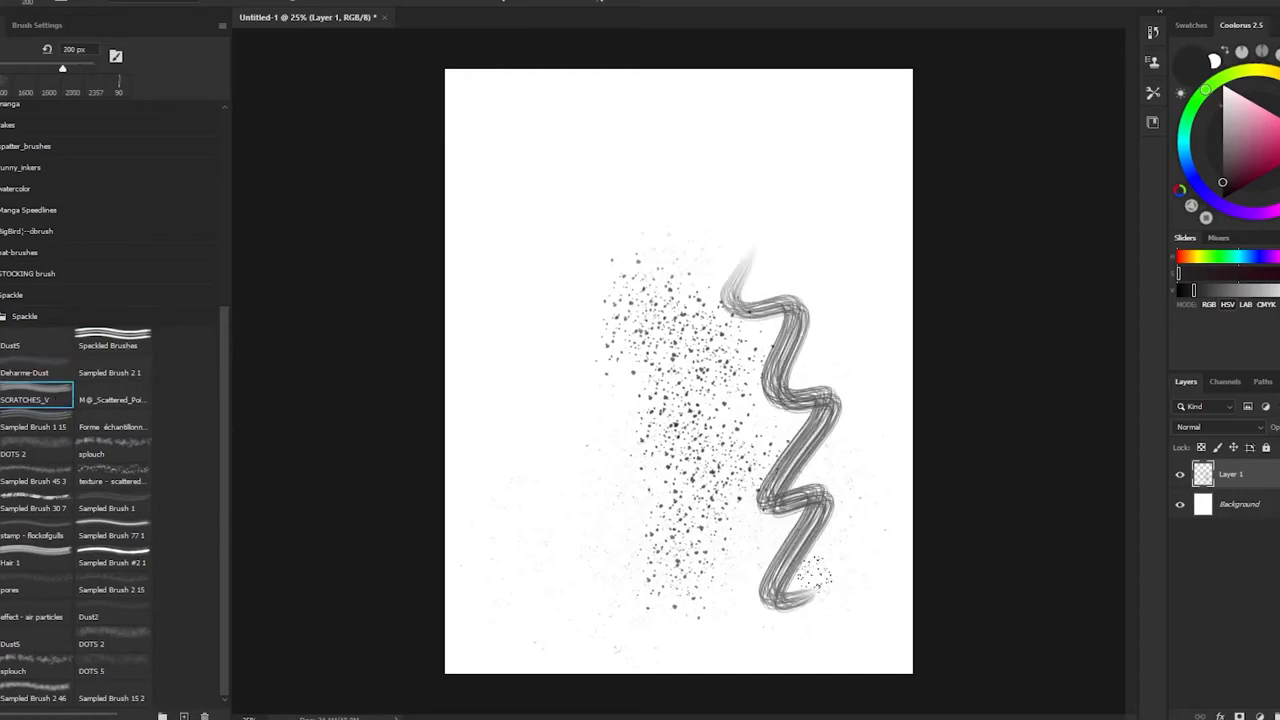
pyautogui.click(90, 454)
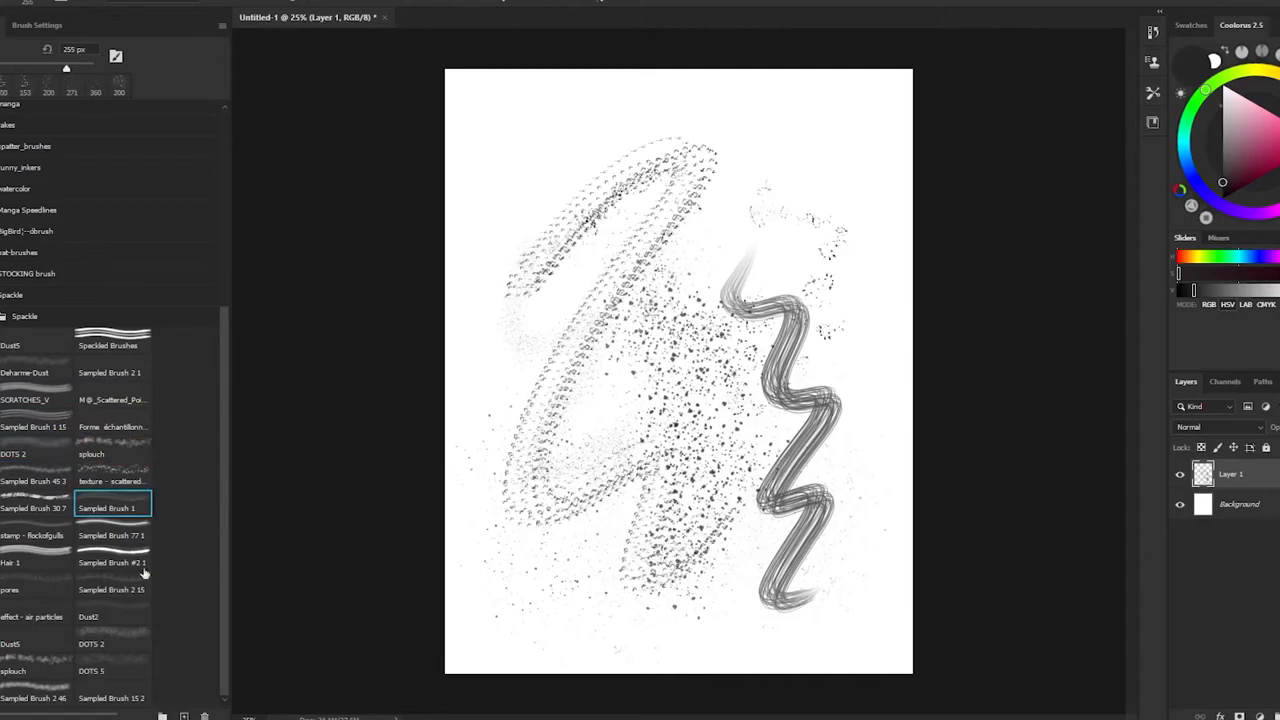
pyautogui.click(112, 560)
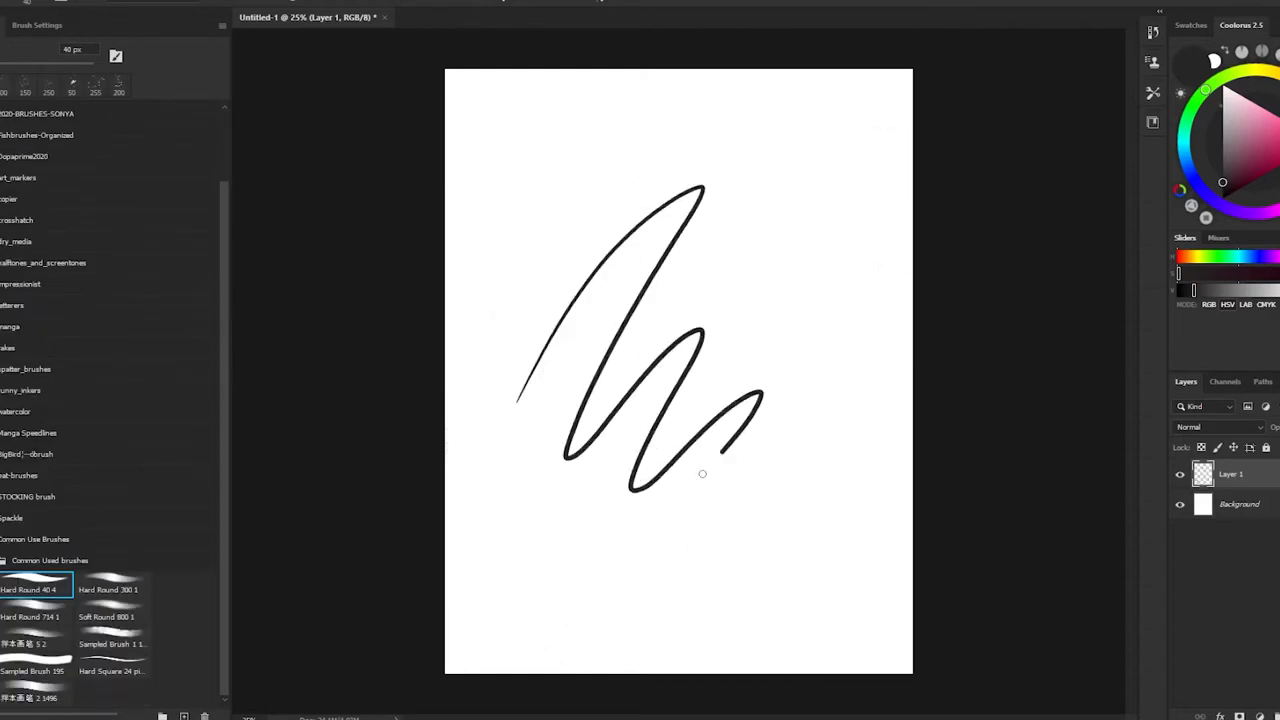
# Step: Paint test strokes with larger Hard Round brushes from Common Used Brushes
pyautogui.click(112, 584)
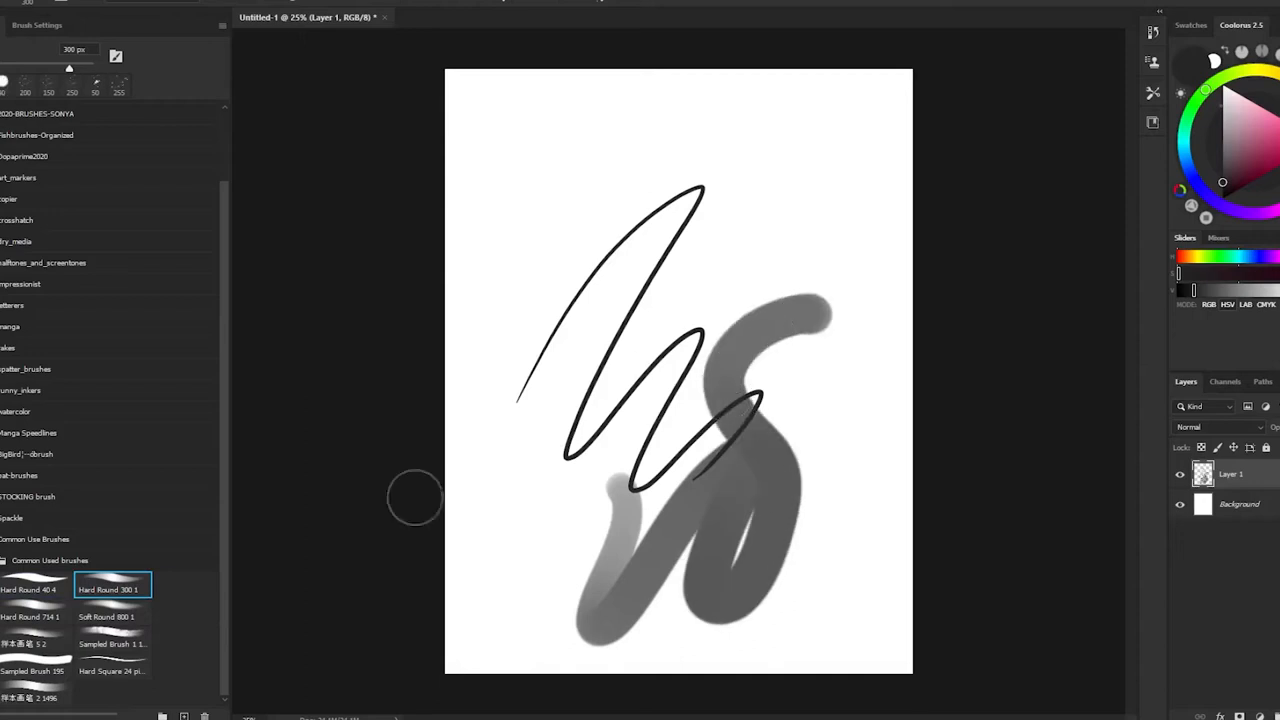
pyautogui.click(36, 616)
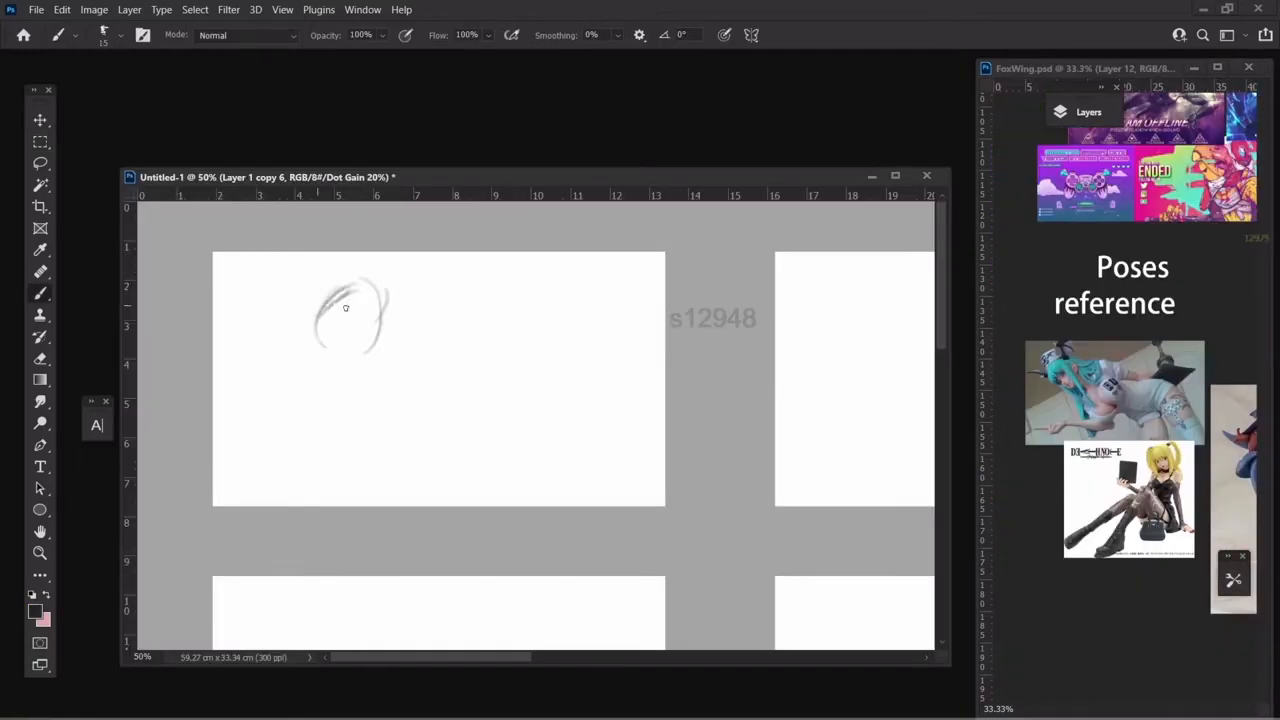
# Step: Sketch and refine the head shape of the pose in the first thumbnail frame
pyautogui.moveTo(344, 308); pyautogui.dragTo(312, 332)
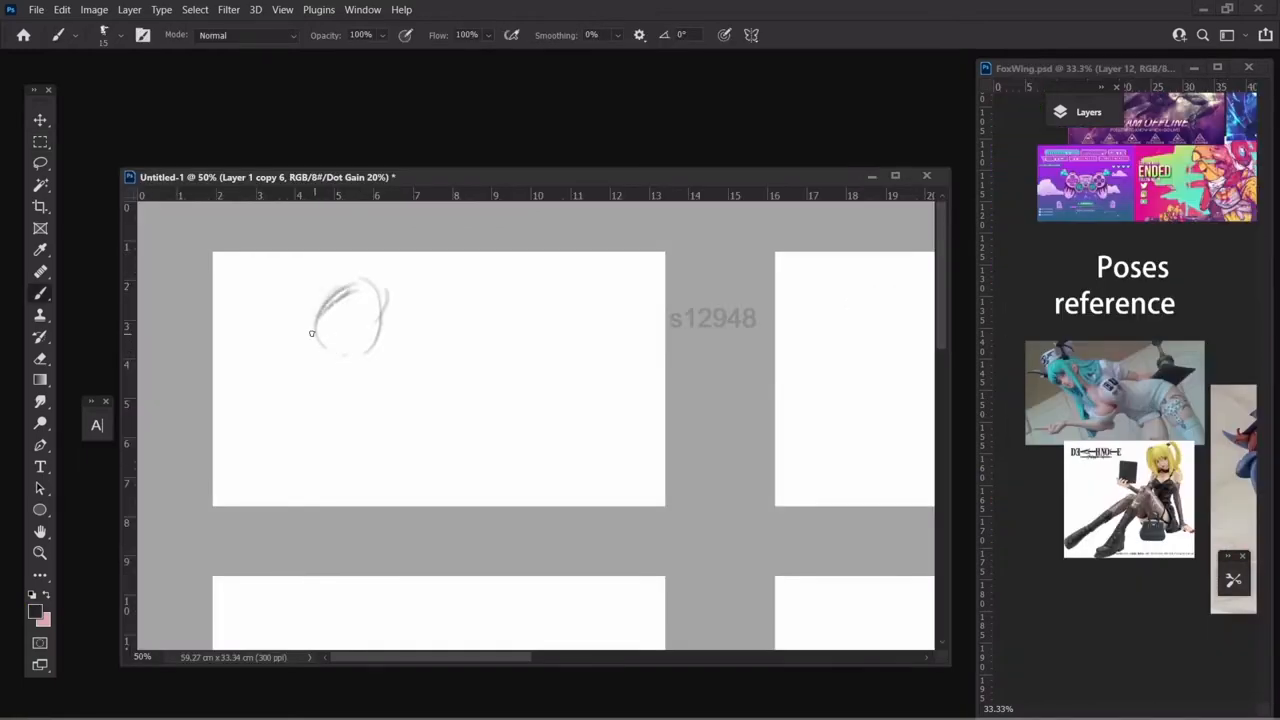
pyautogui.moveTo(312, 332); pyautogui.dragTo(352, 356)
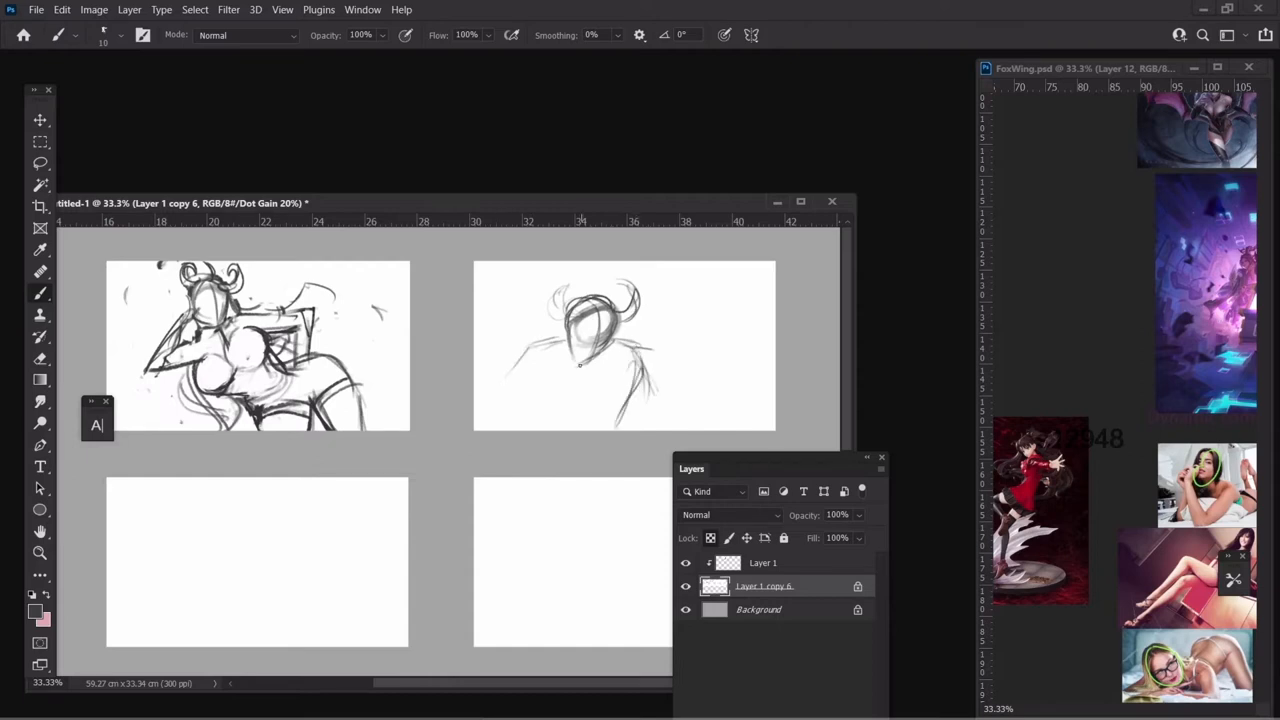
# Step: Add rough figure strokes to the pose sketch in the second thumbnail frame
pyautogui.moveTo(576, 364); pyautogui.dragTo(490, 410)
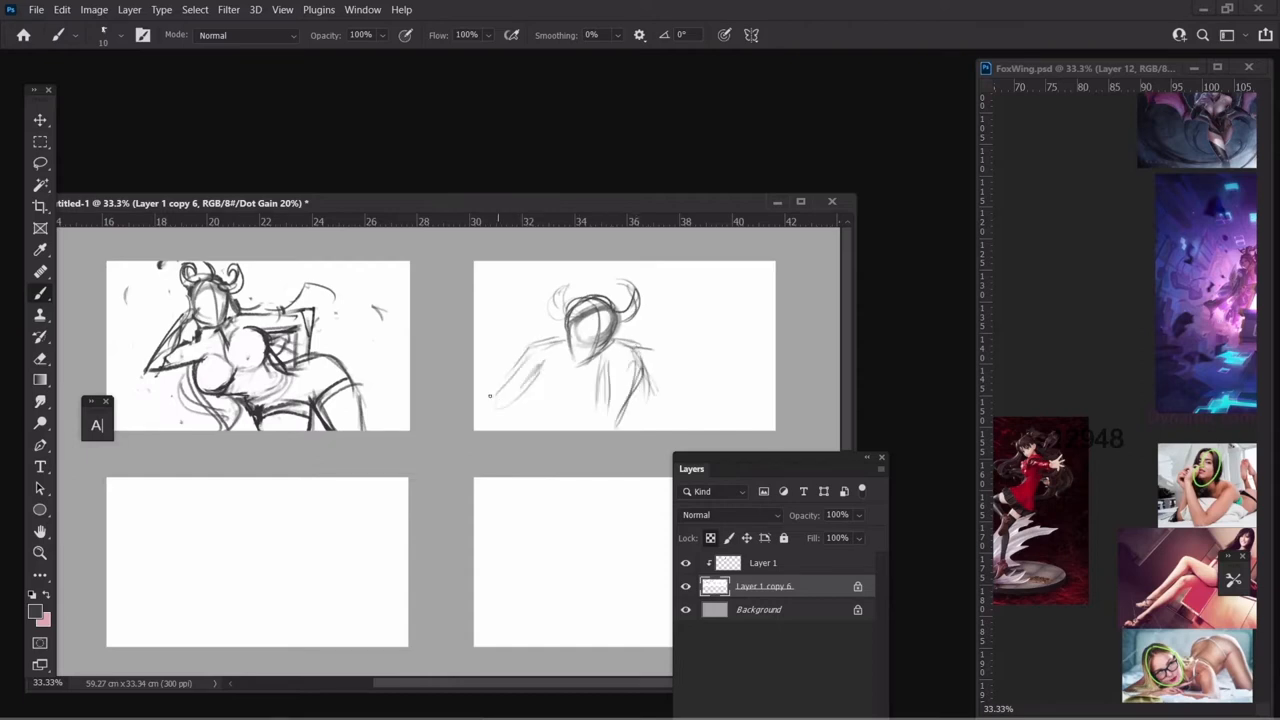
pyautogui.moveTo(640, 304); pyautogui.dragTo(688, 316)
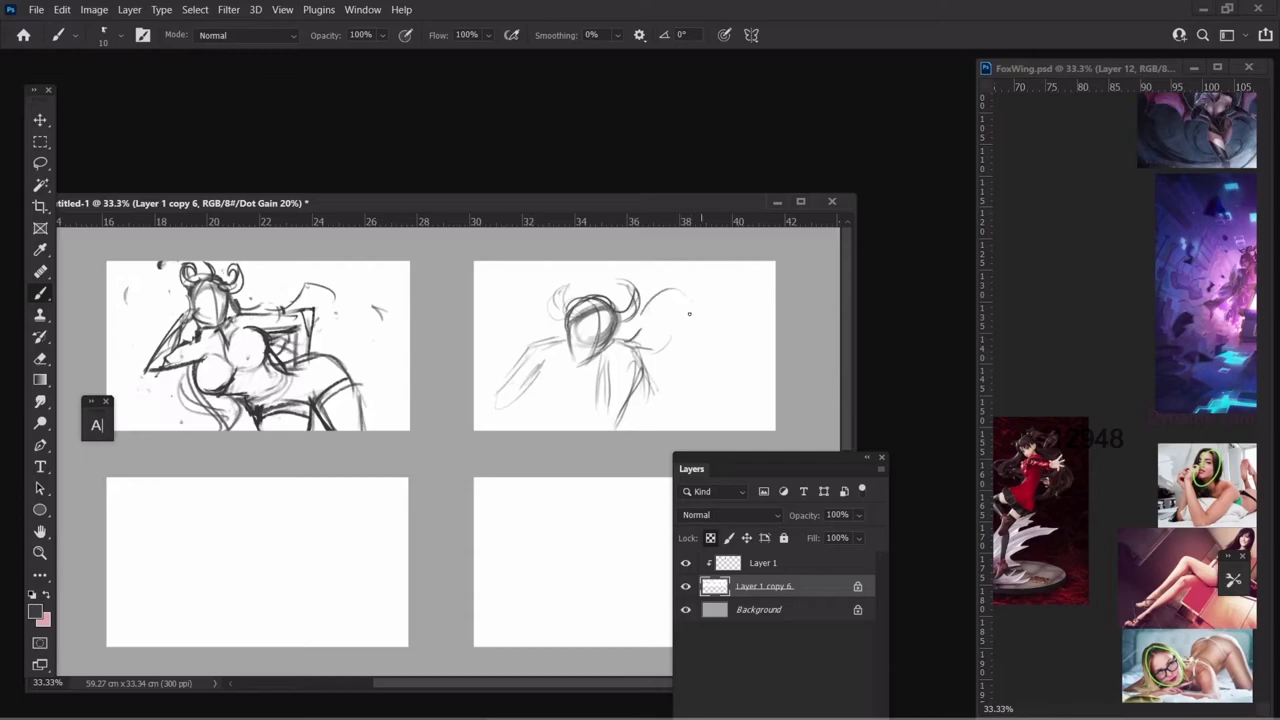
pyautogui.moveTo(670, 300); pyautogui.dragTo(720, 320)
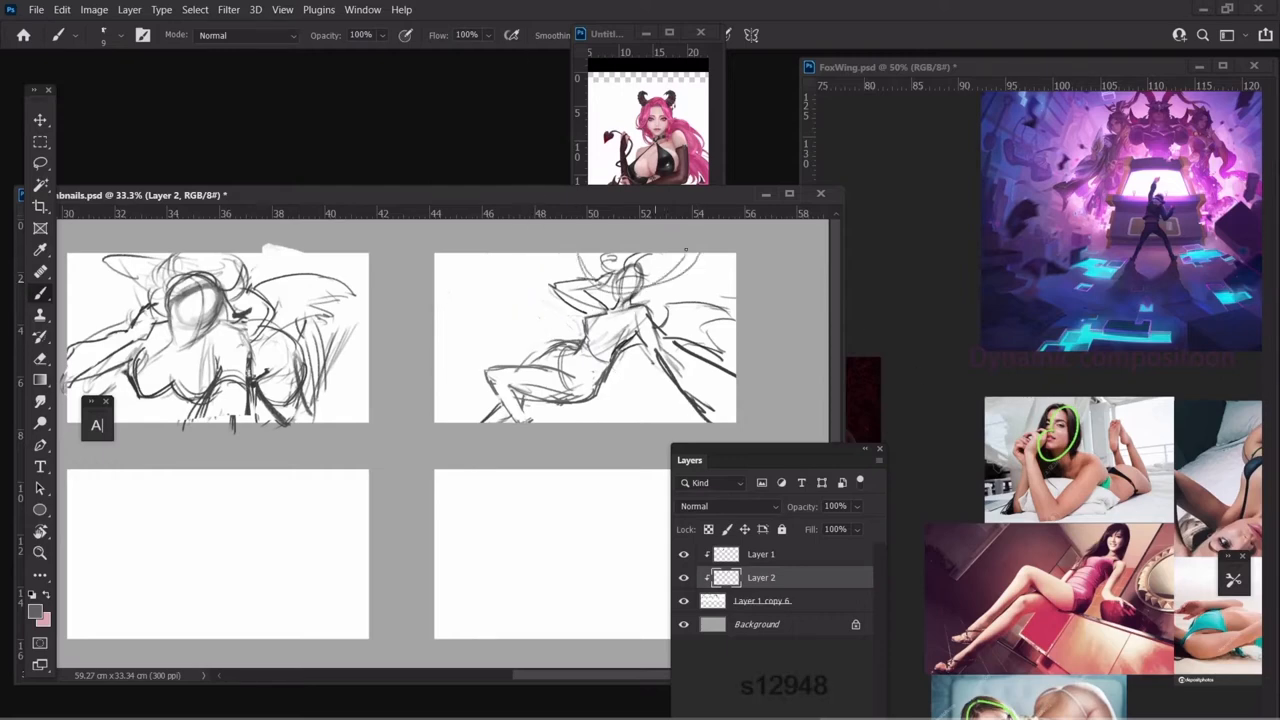
pyautogui.moveTo(536, 248)
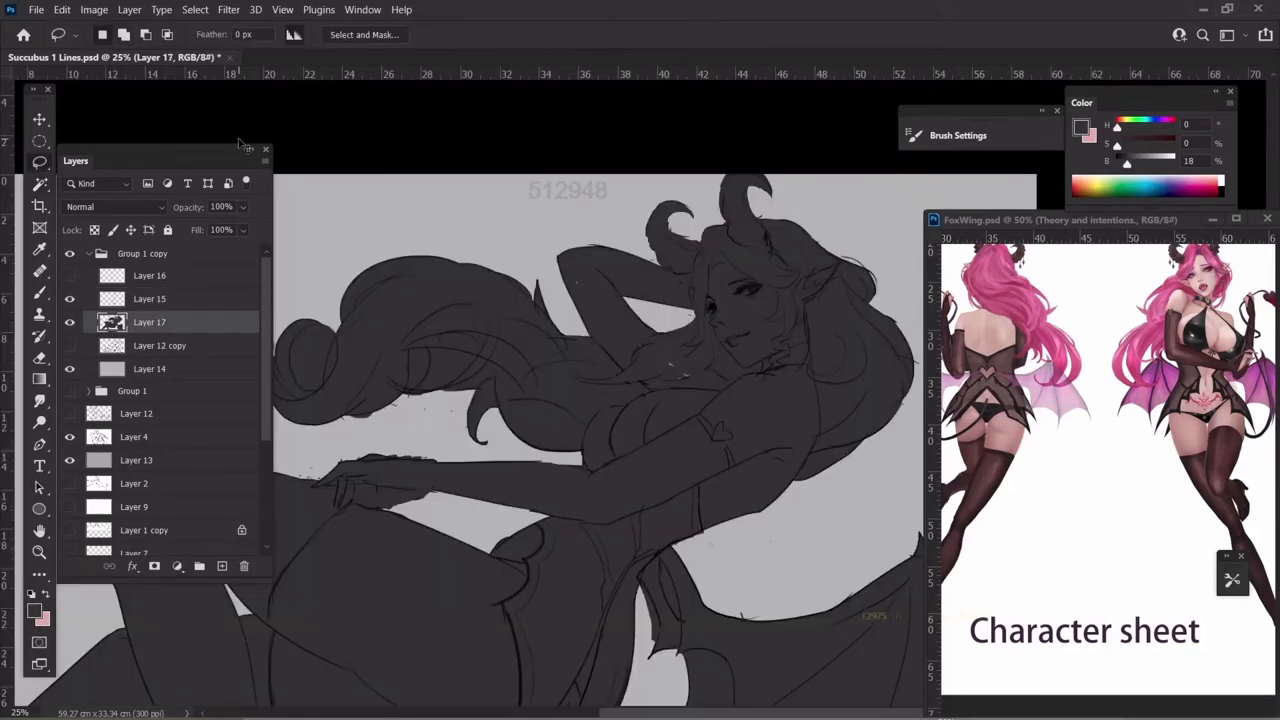
# Step: Show the Succubus 1 Lines.psd line art with its Layers panel beside the character sheet
pyautogui.click(148, 298)
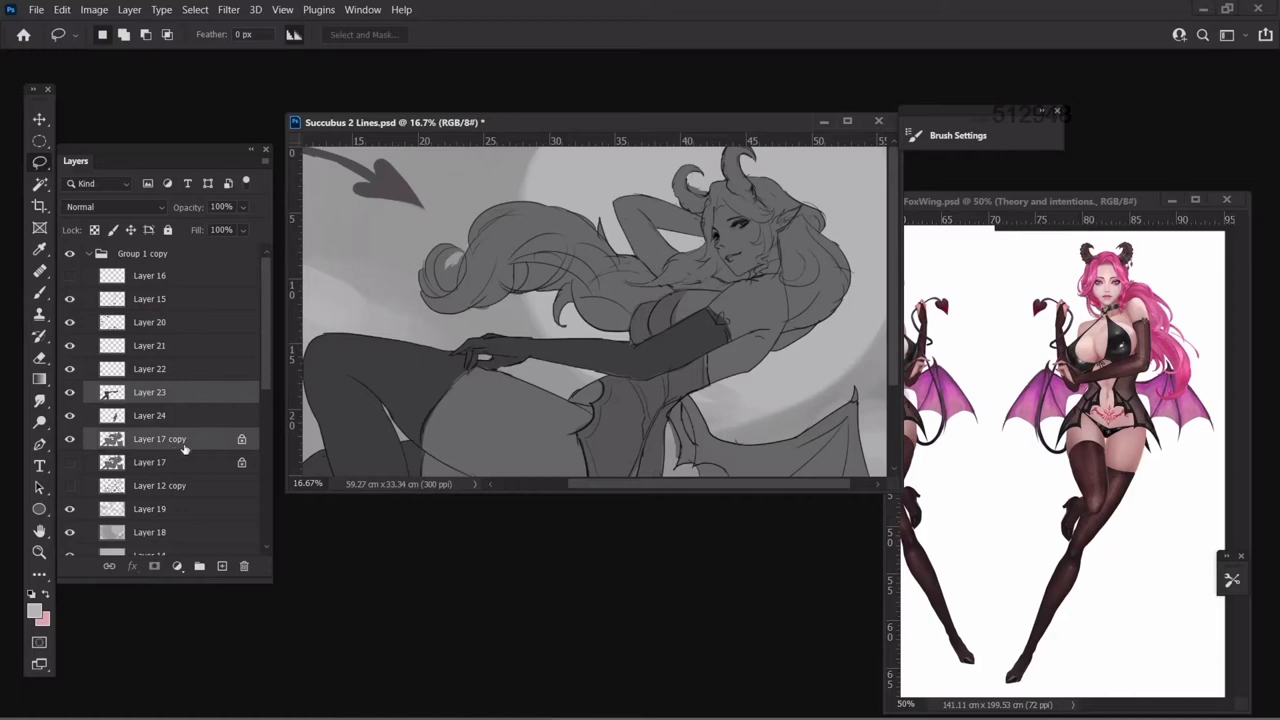
# Step: Raise the sketch layer's Hue/Saturation Lightness to about +36 and confirm
pyautogui.click(160, 438)
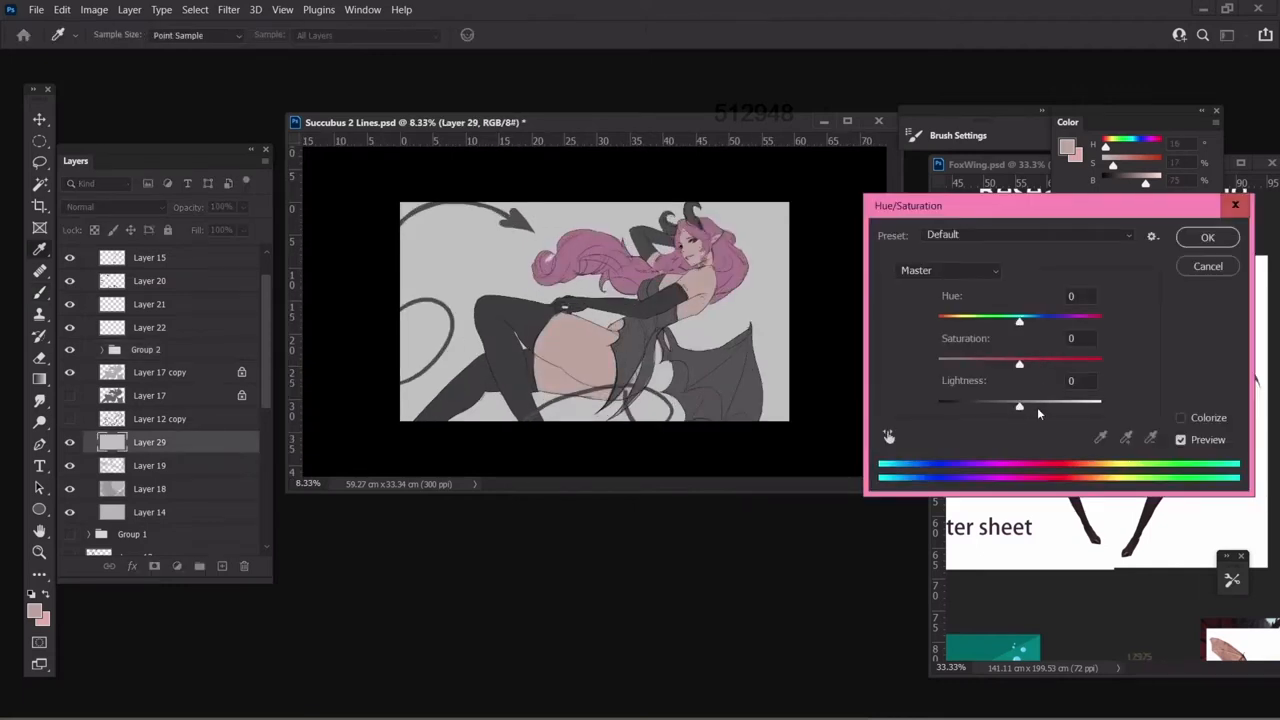
pyautogui.moveTo(1020, 404); pyautogui.dragTo(1048, 404)
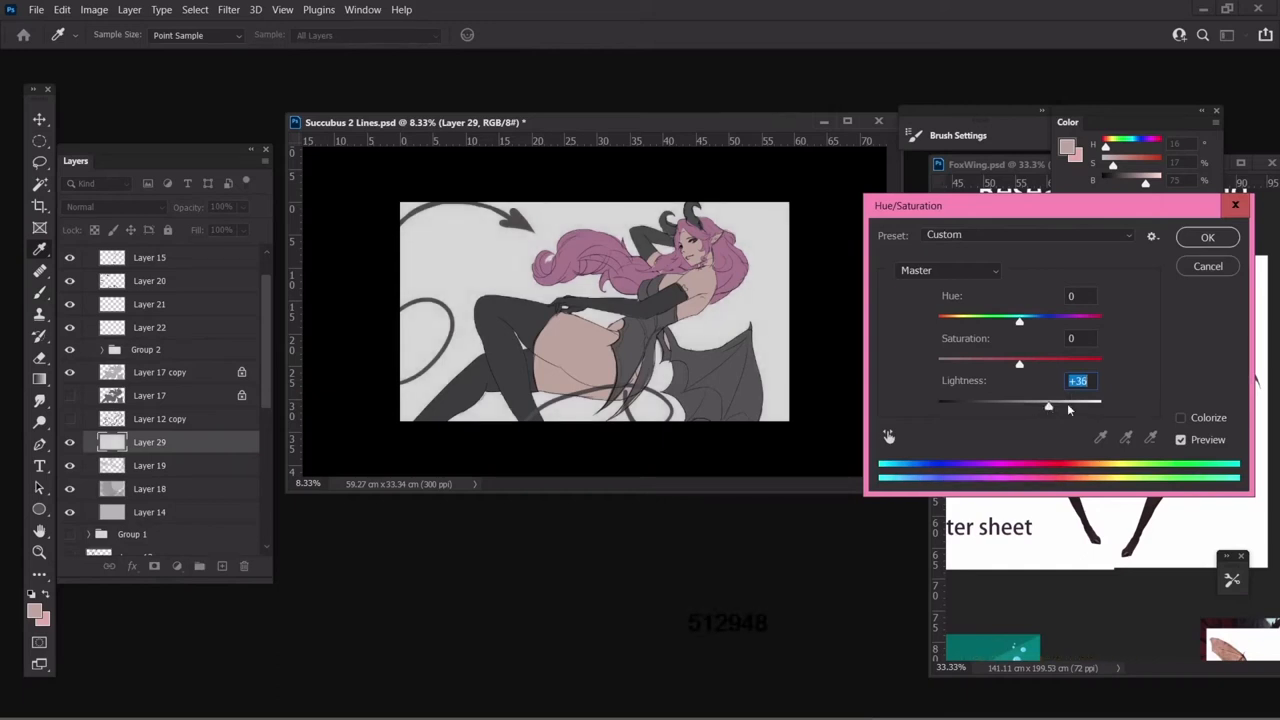
pyautogui.click(1208, 236)
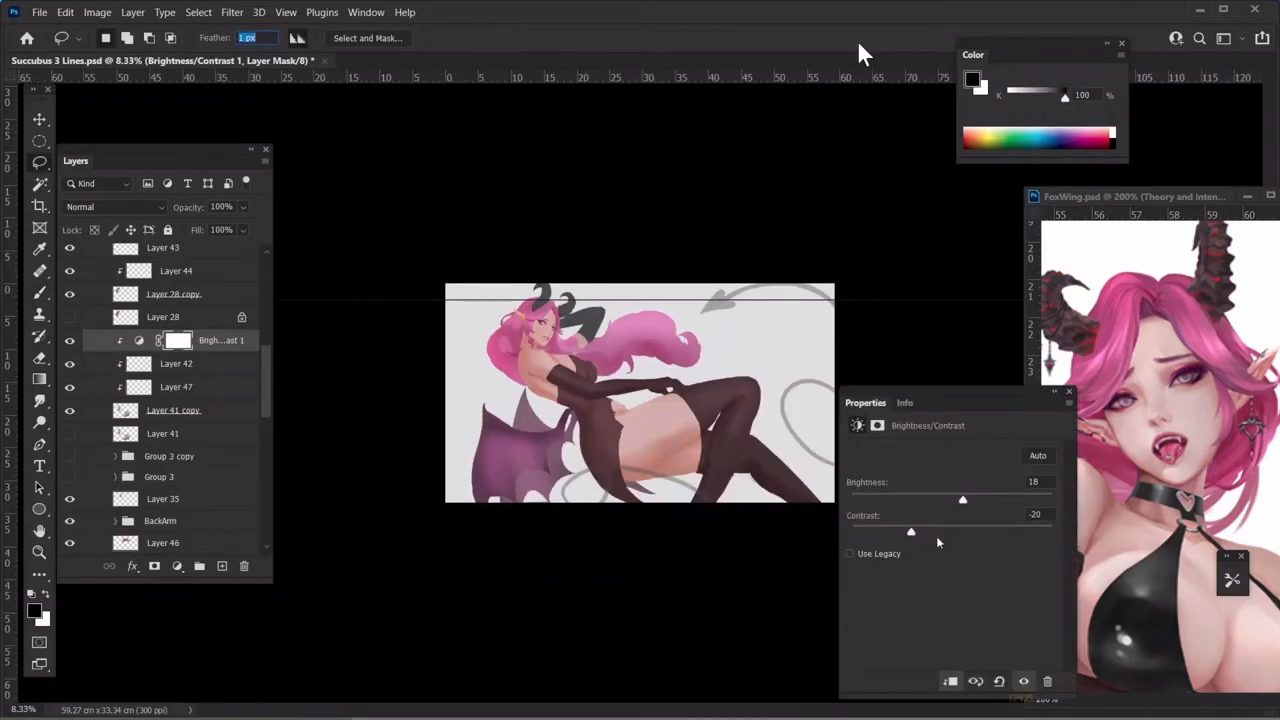
# Step: Raise the Brightness/Contrast contrast, then push Color Balance Shadows Cyan-Red to +18
pyautogui.moveTo(910, 532); pyautogui.dragTo(942, 532)
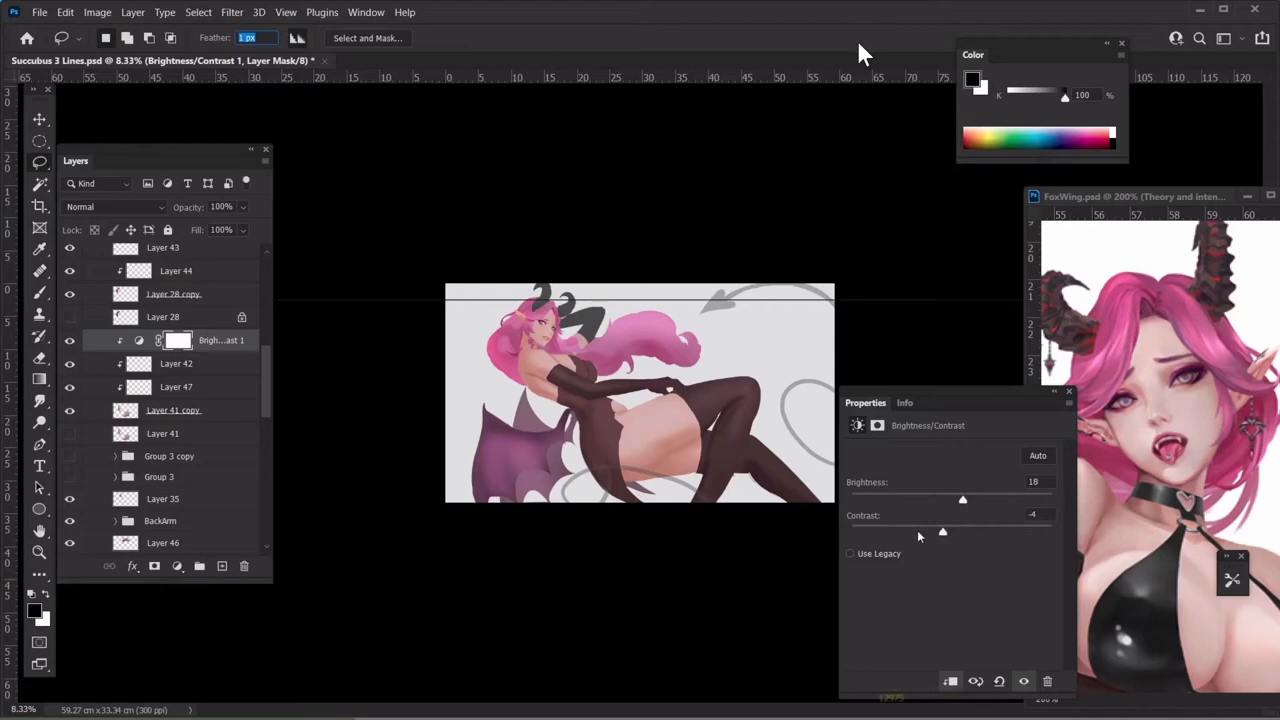
pyautogui.moveTo(942, 532); pyautogui.dragTo(952, 532)
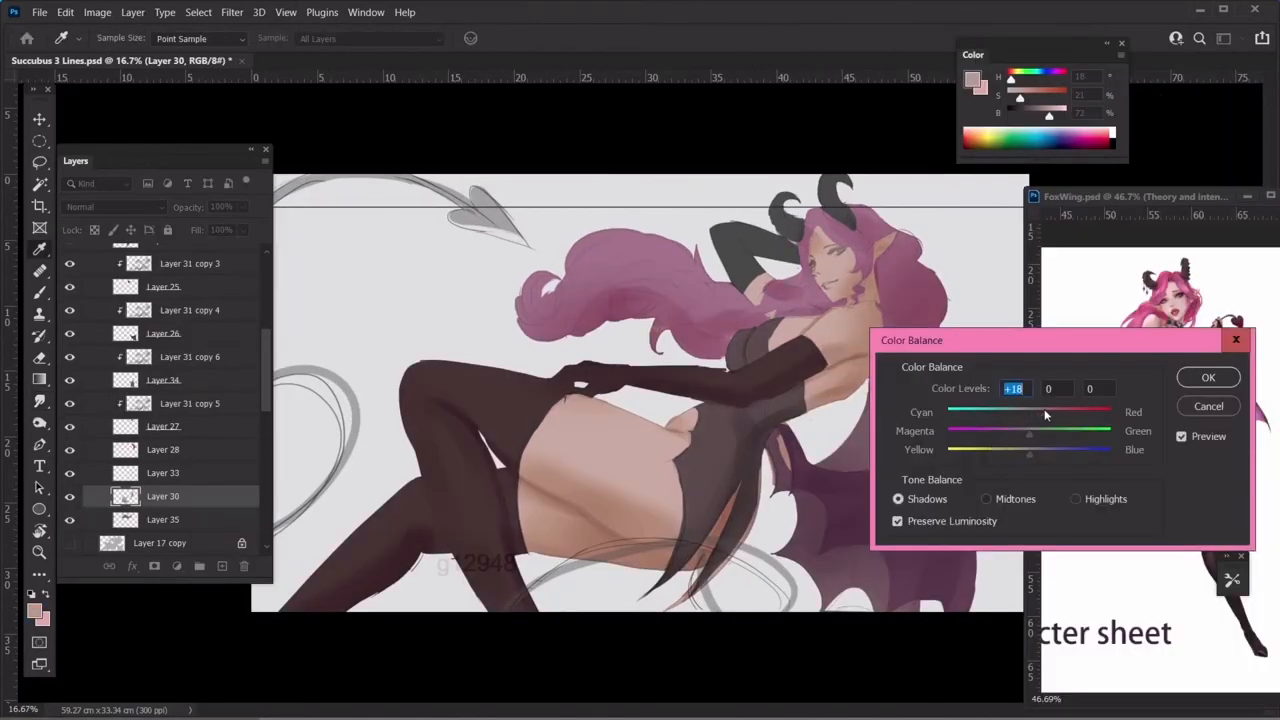
pyautogui.moveTo(1046, 412); pyautogui.dragTo(1028, 412)
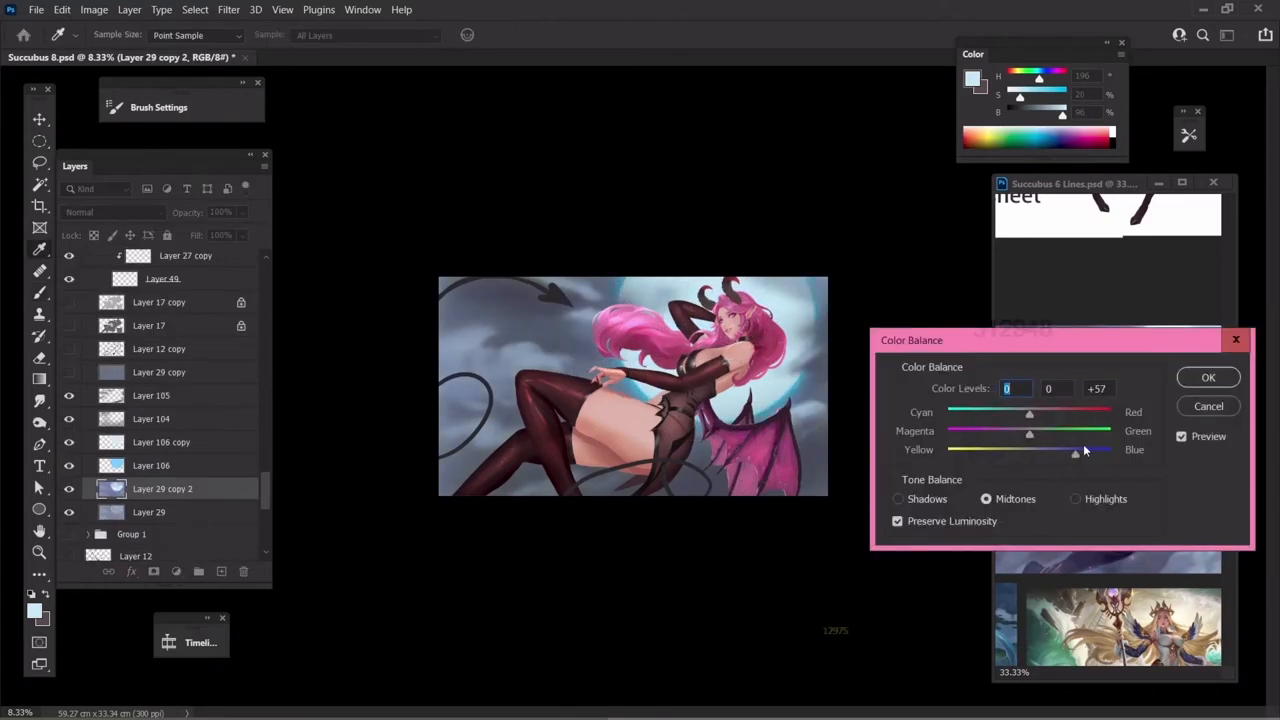
# Step: Push the Color Balance Midtones Yellow-Blue slider to about +57
pyautogui.moveTo(1076, 452); pyautogui.dragTo(1096, 452)
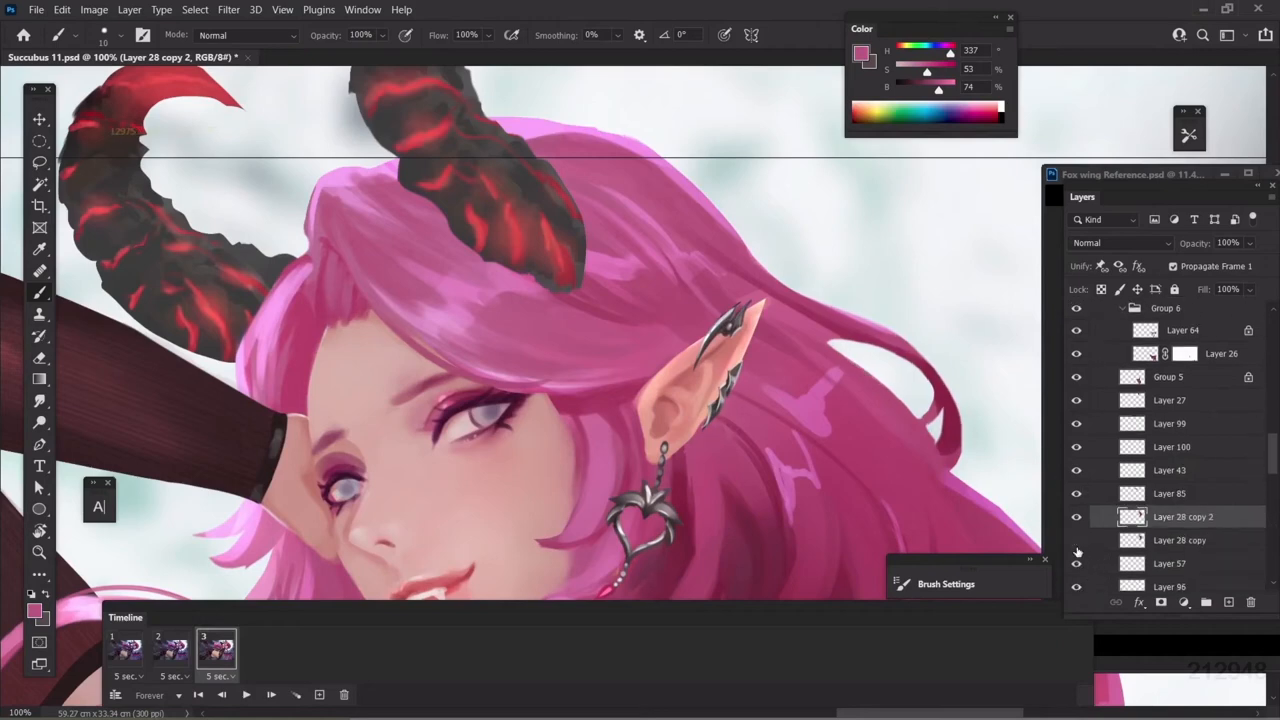
pyautogui.moveTo(1100, 480)
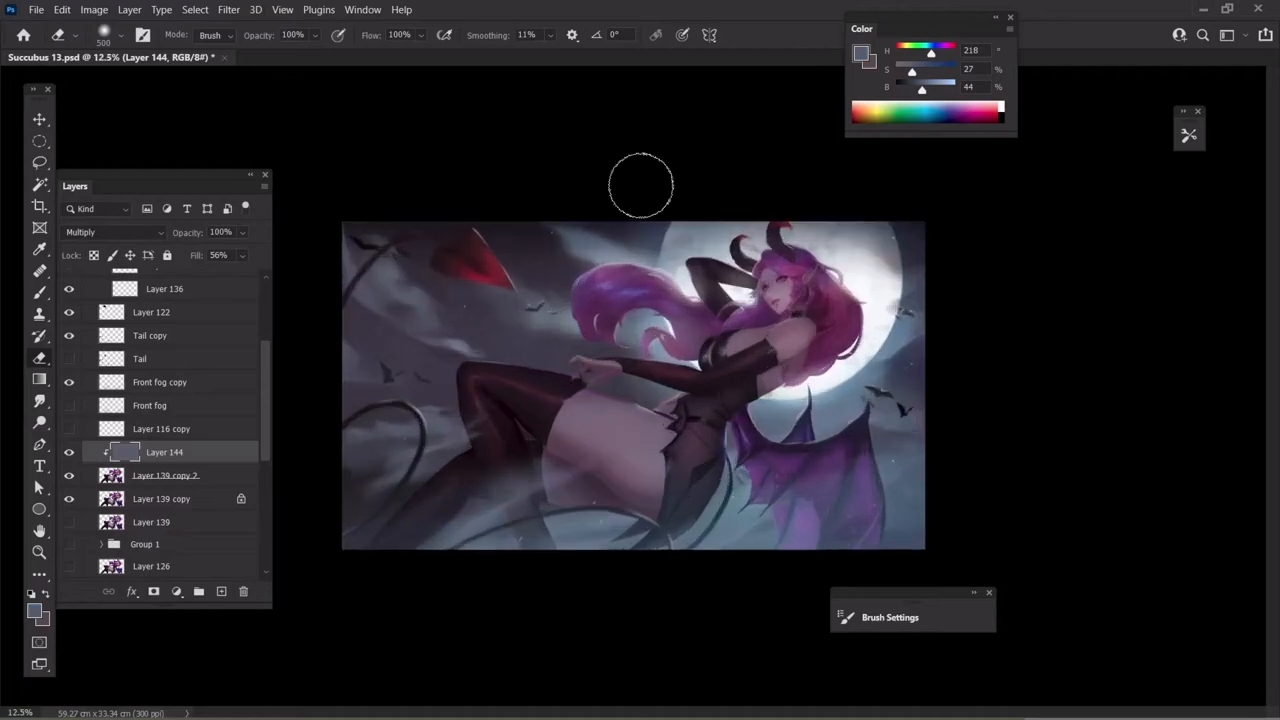
# Step: Bring up Blending Options for Layer 144 from its Layers panel context menu
pyautogui.rightClick(164, 452)
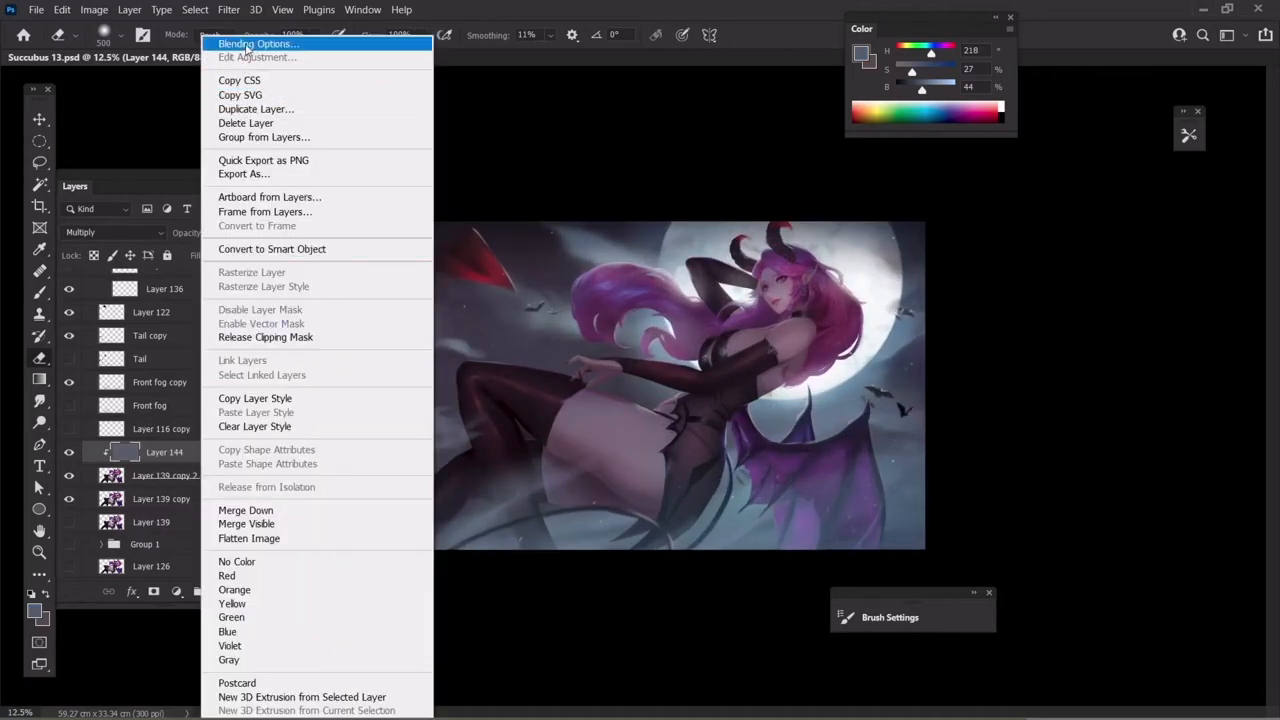
pyautogui.click(264, 44)
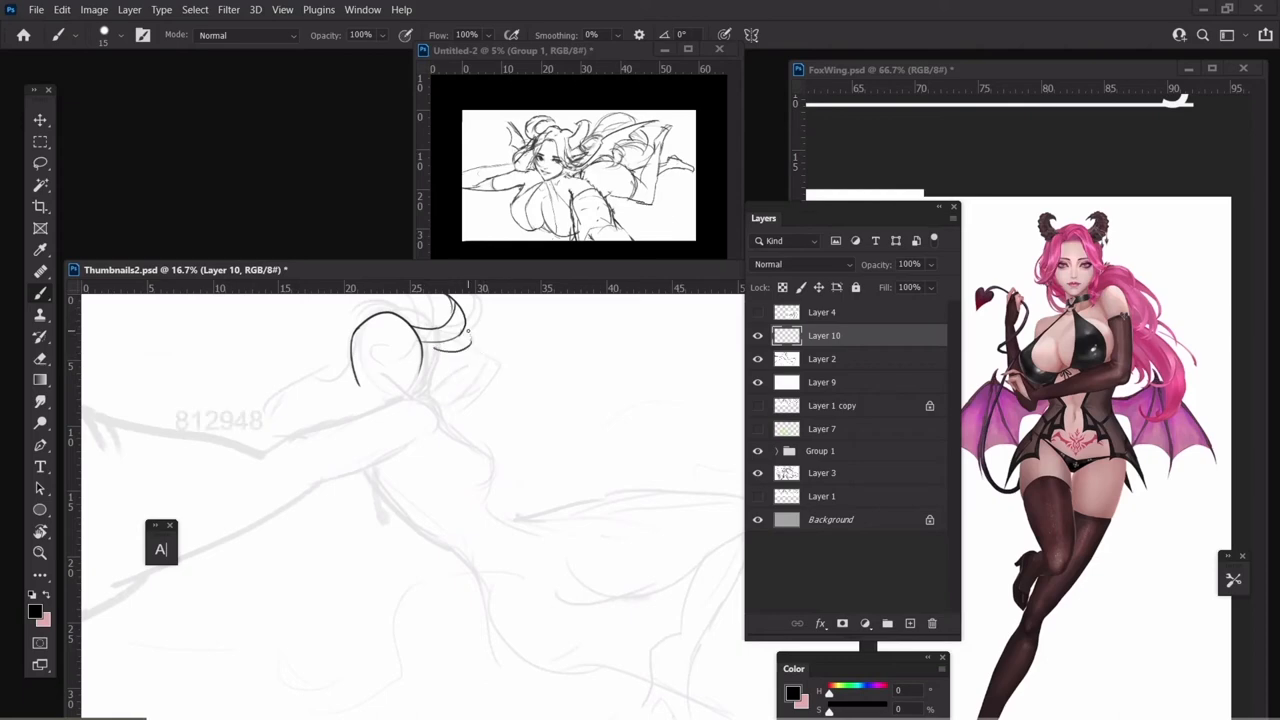
# Step: Sketch a pose curve, then lasso-select the gloved arm area for a Brightness/Contrast layer
pyautogui.moveTo(460, 320); pyautogui.dragTo(476, 360)
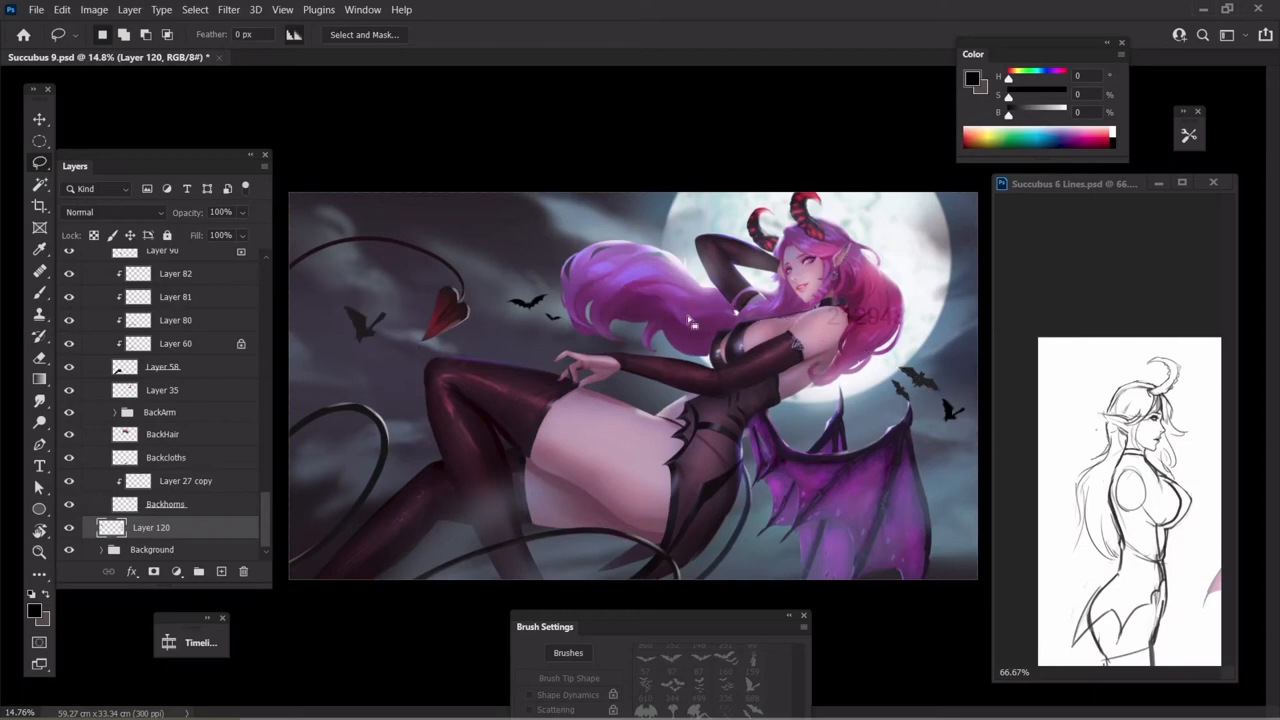
pyautogui.moveTo(372, 232)
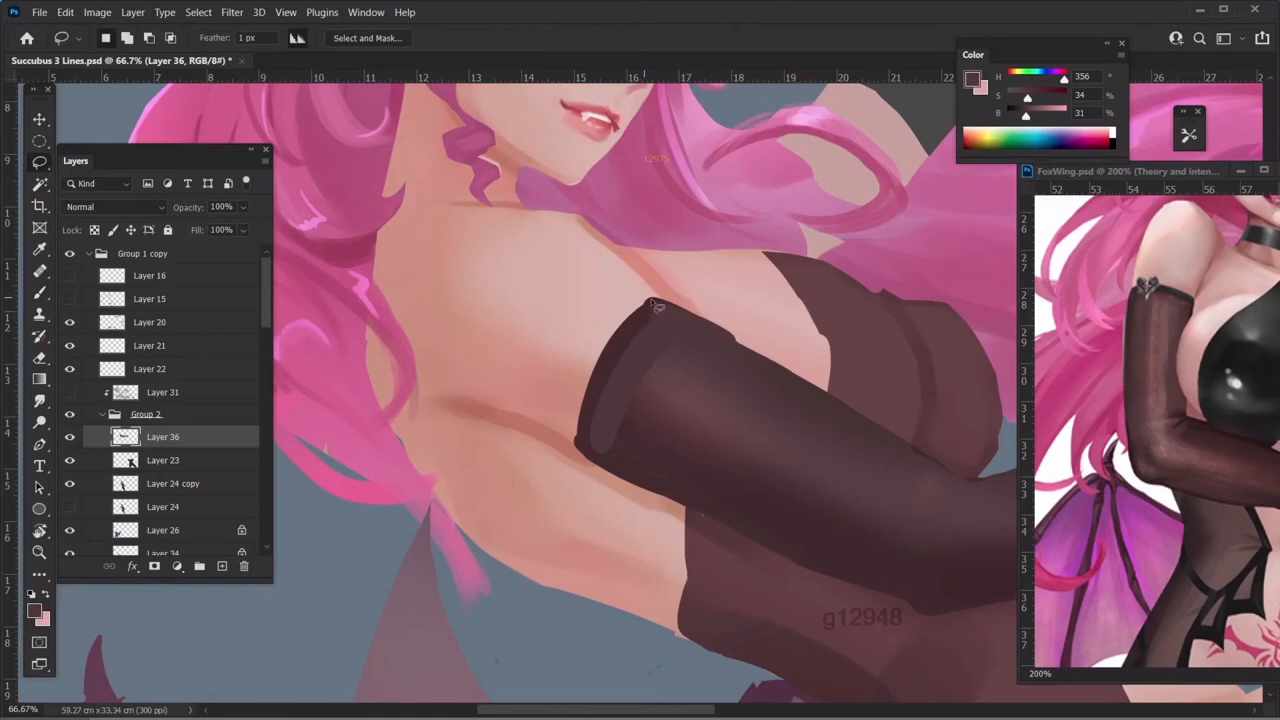
pyautogui.moveTo(624, 284); pyautogui.dragTo(810, 380)
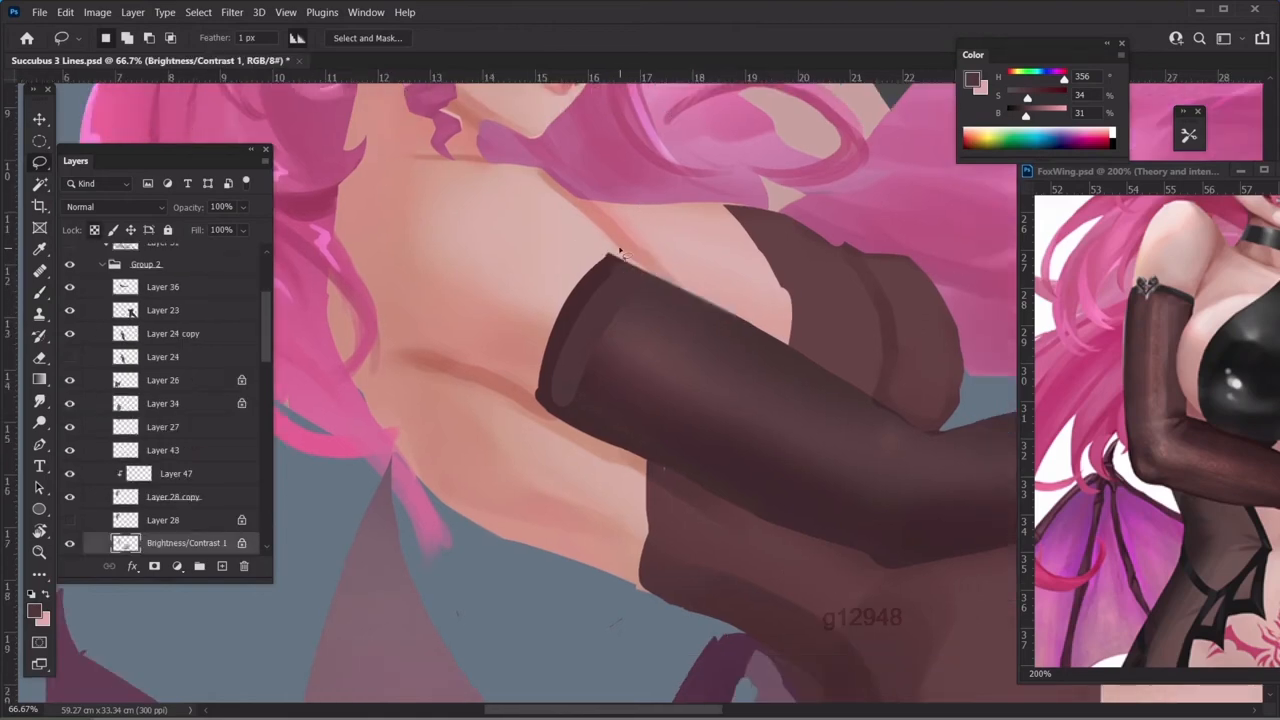
pyautogui.moveTo(620, 240); pyautogui.dragTo(800, 360)
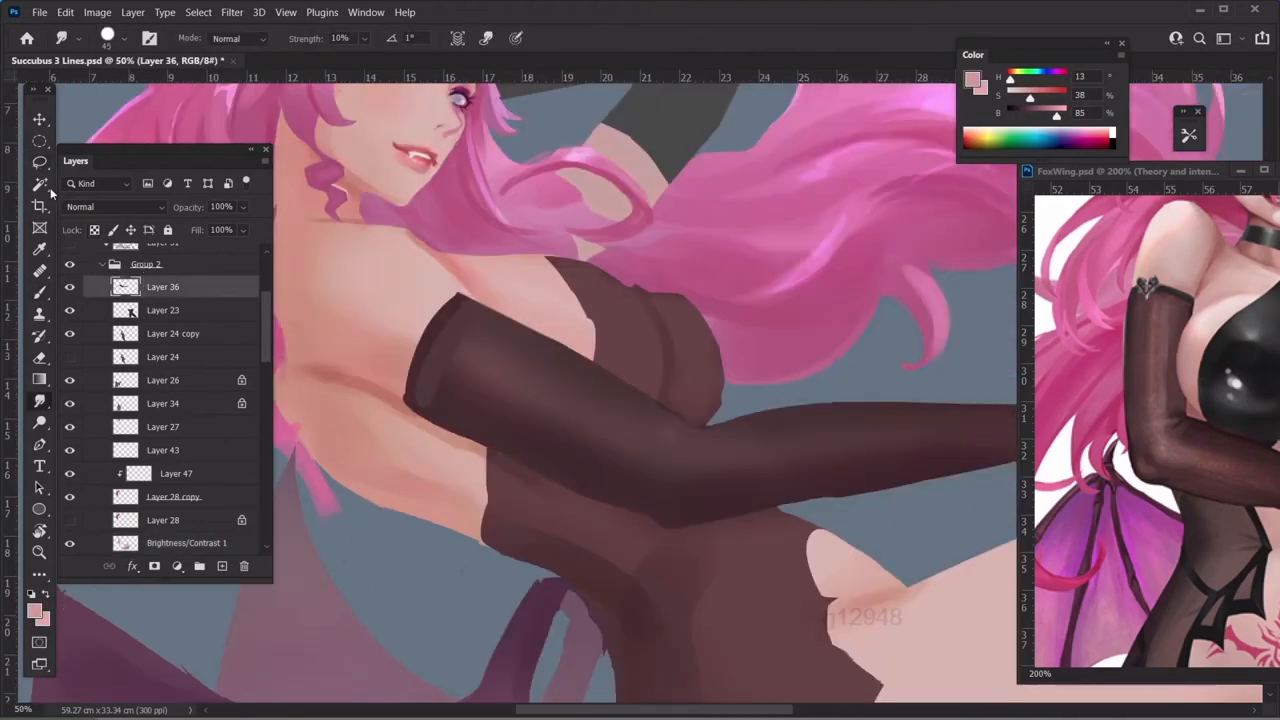
# Step: Blend the skin shading beside the arm with the Smudge tool at 10% strength
pyautogui.moveTo(490, 304); pyautogui.dragTo(460, 440)
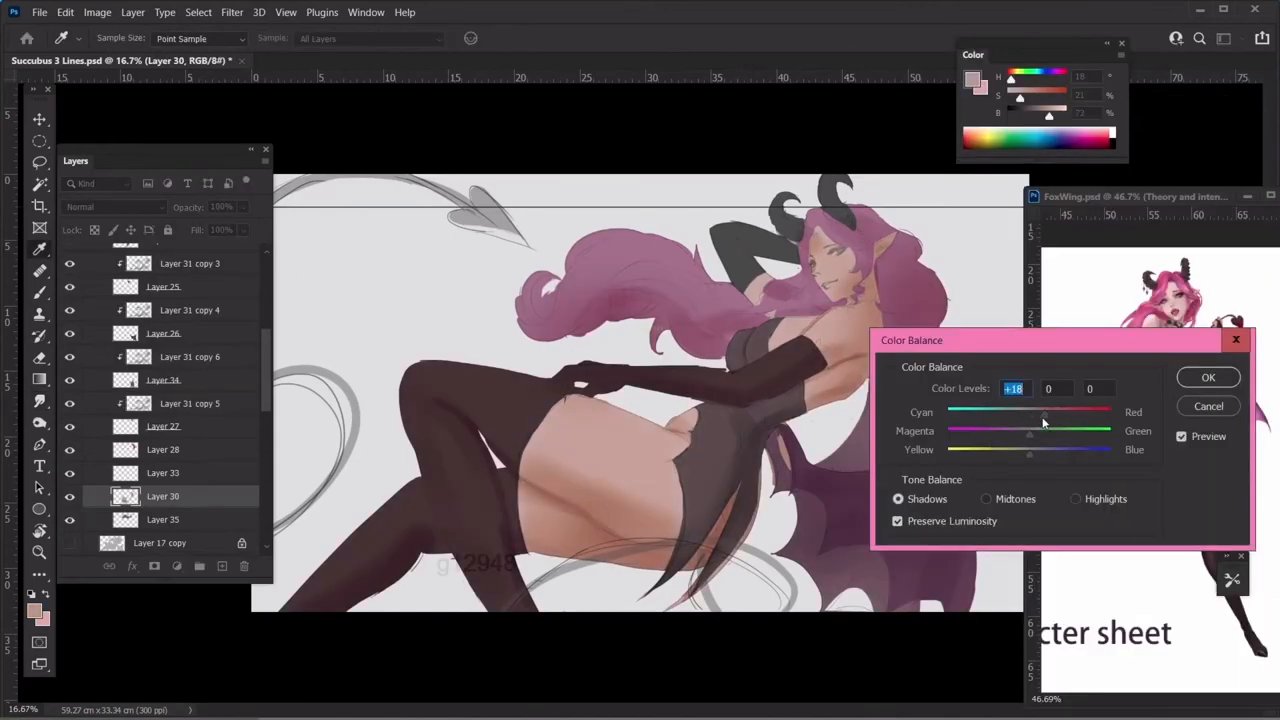
# Step: Shift Color Balance Shadows Cyan-Red to +18 to warm the shadows
pyautogui.moveTo(1048, 412); pyautogui.dragTo(1036, 412)
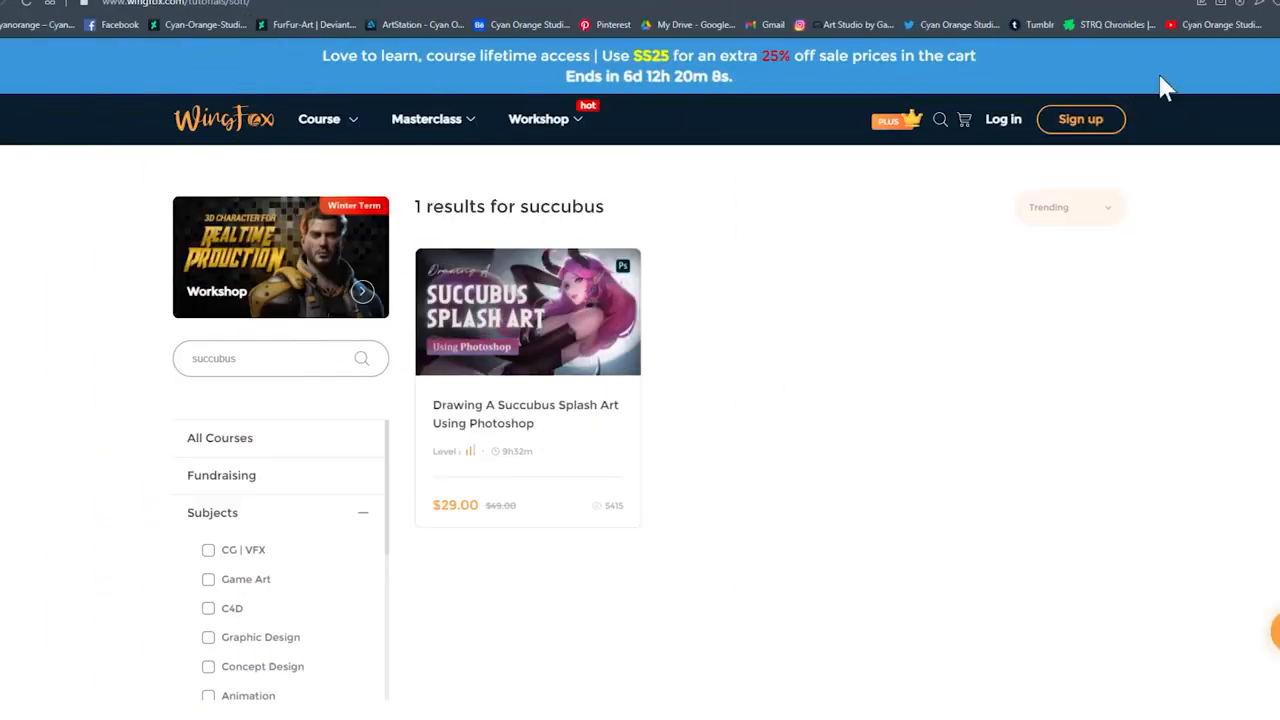
pyautogui.moveTo(568, 364)
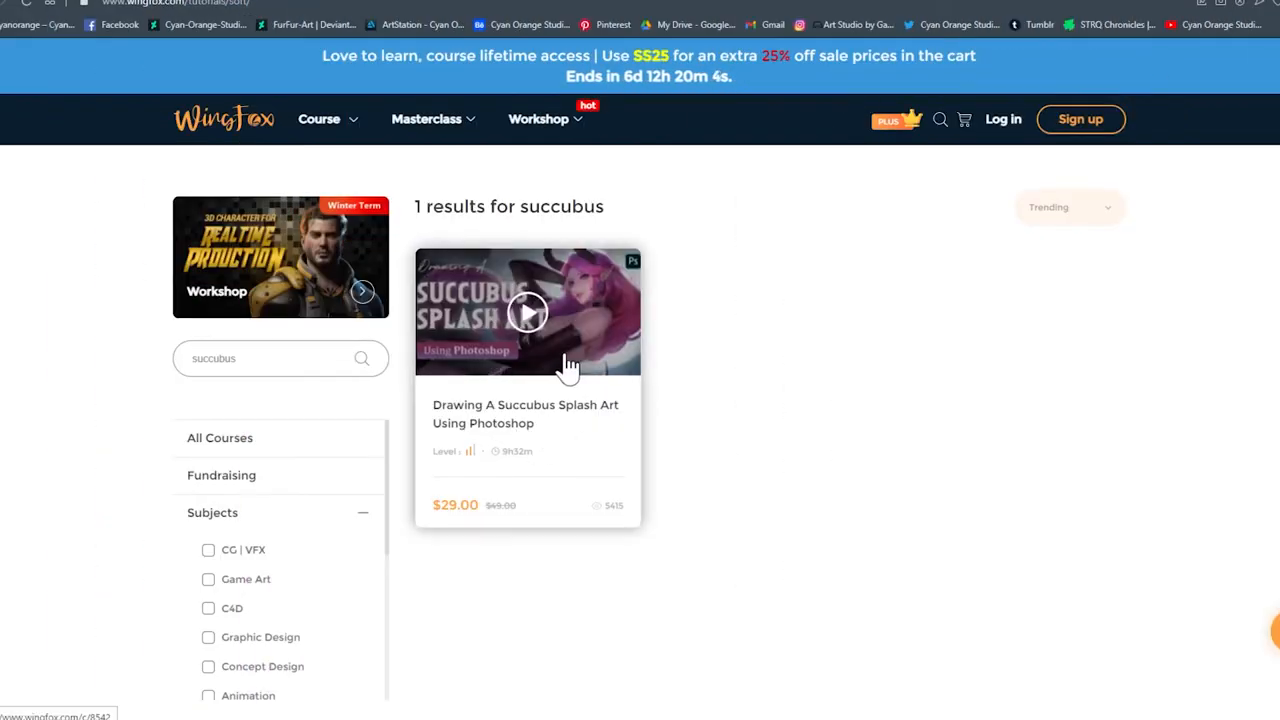
# Step: Open the Drawing A Succubus Splash Art Using Photoshop course from the succubus search results
pyautogui.click(528, 312)
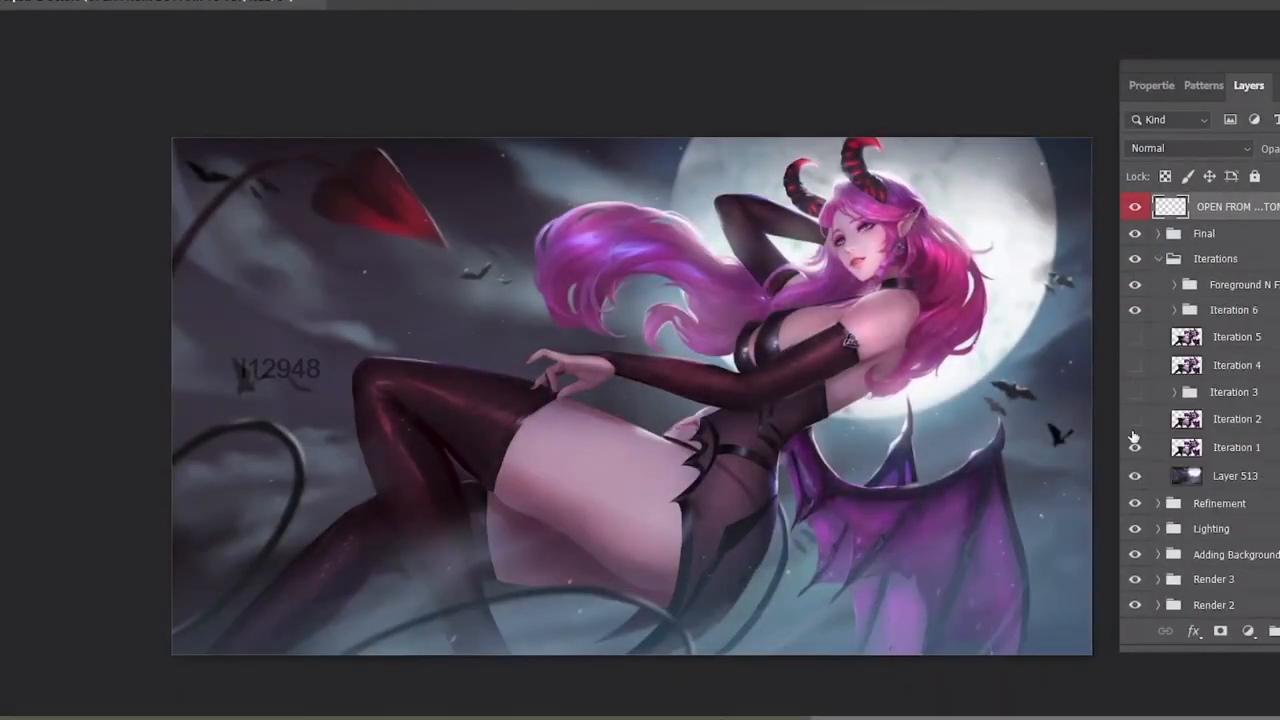
pyautogui.click(1160, 232)
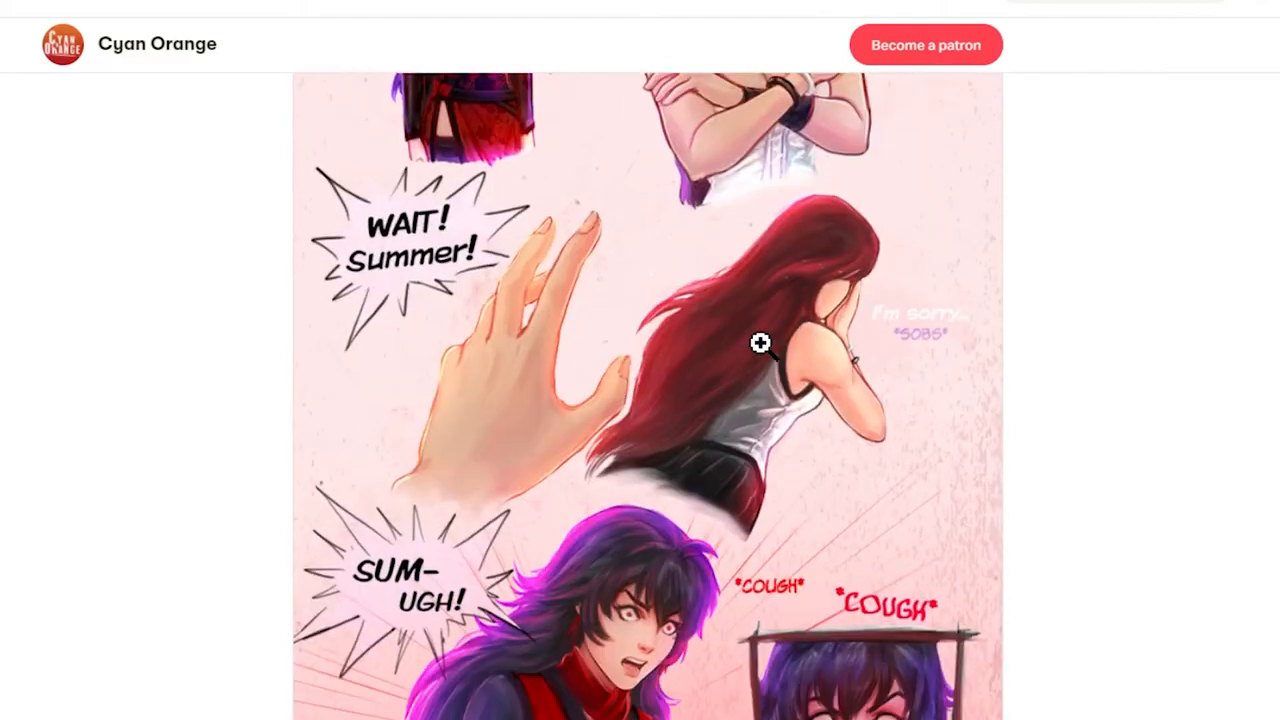
# Step: Scroll down the Cyan Orange Patreon comic to the tearful-eyes and nightmare-waking panels
pyautogui.scroll(-3)
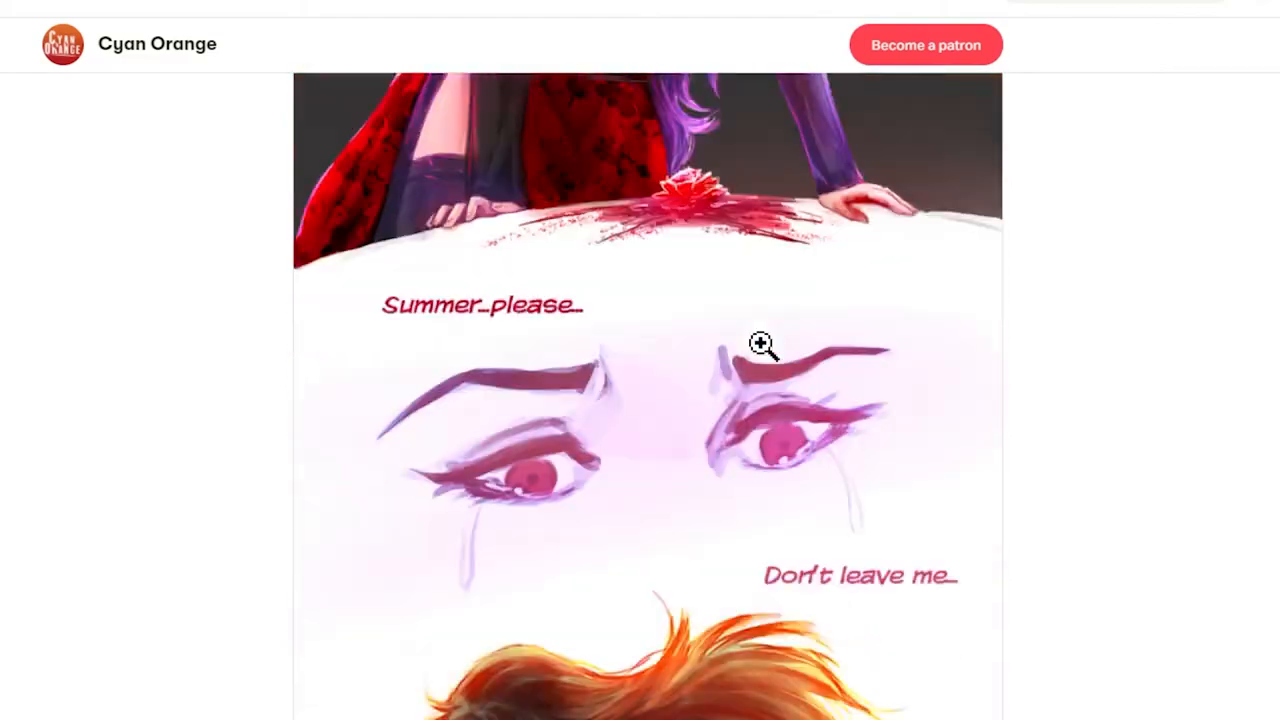
pyautogui.scroll(-3)
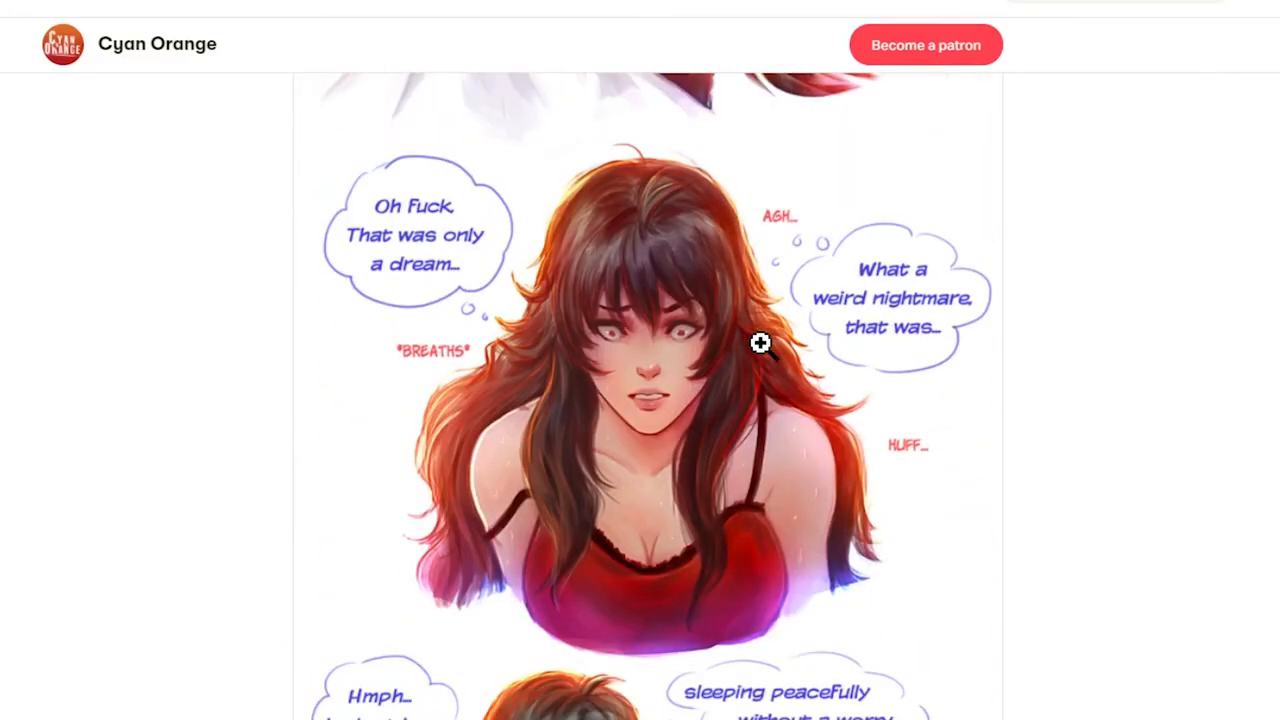